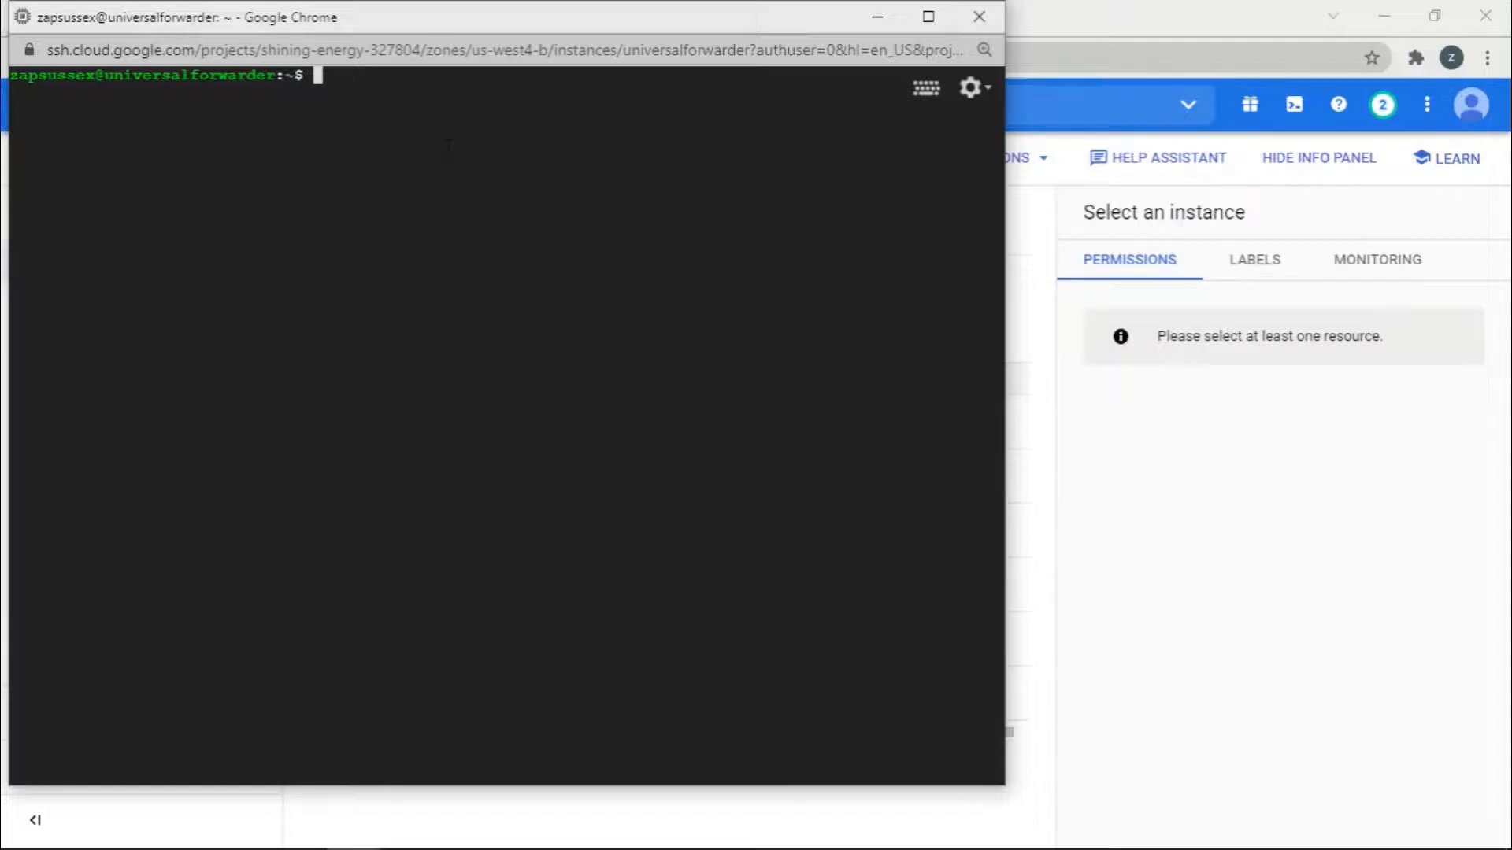
Enter the command 'sudo apt install wget' in the VM's SSH terminal
{"action": "type", "text": "sudo"}
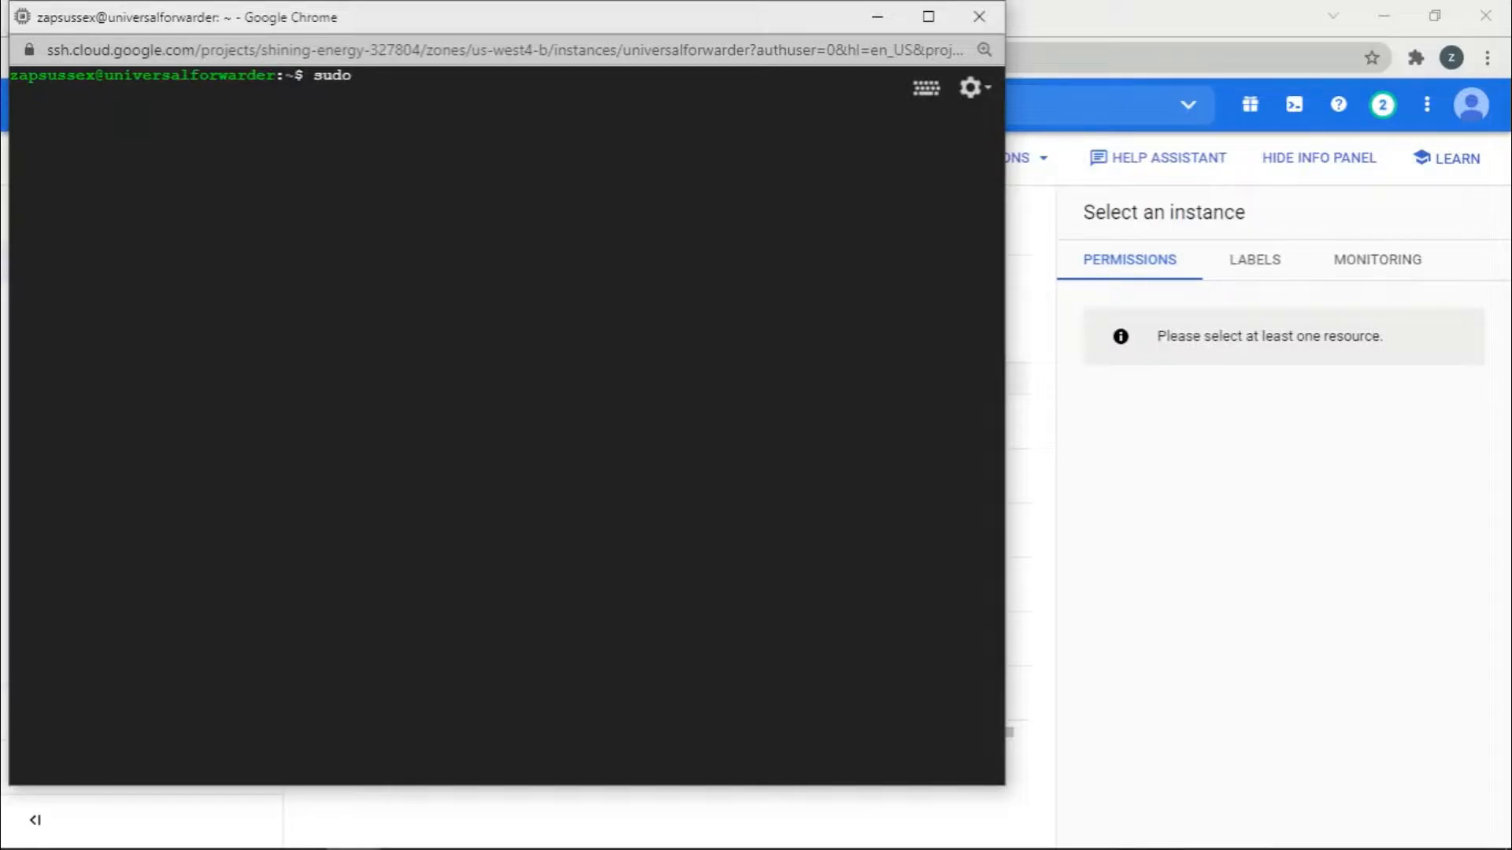
{"action": "type", "text": "ap"}
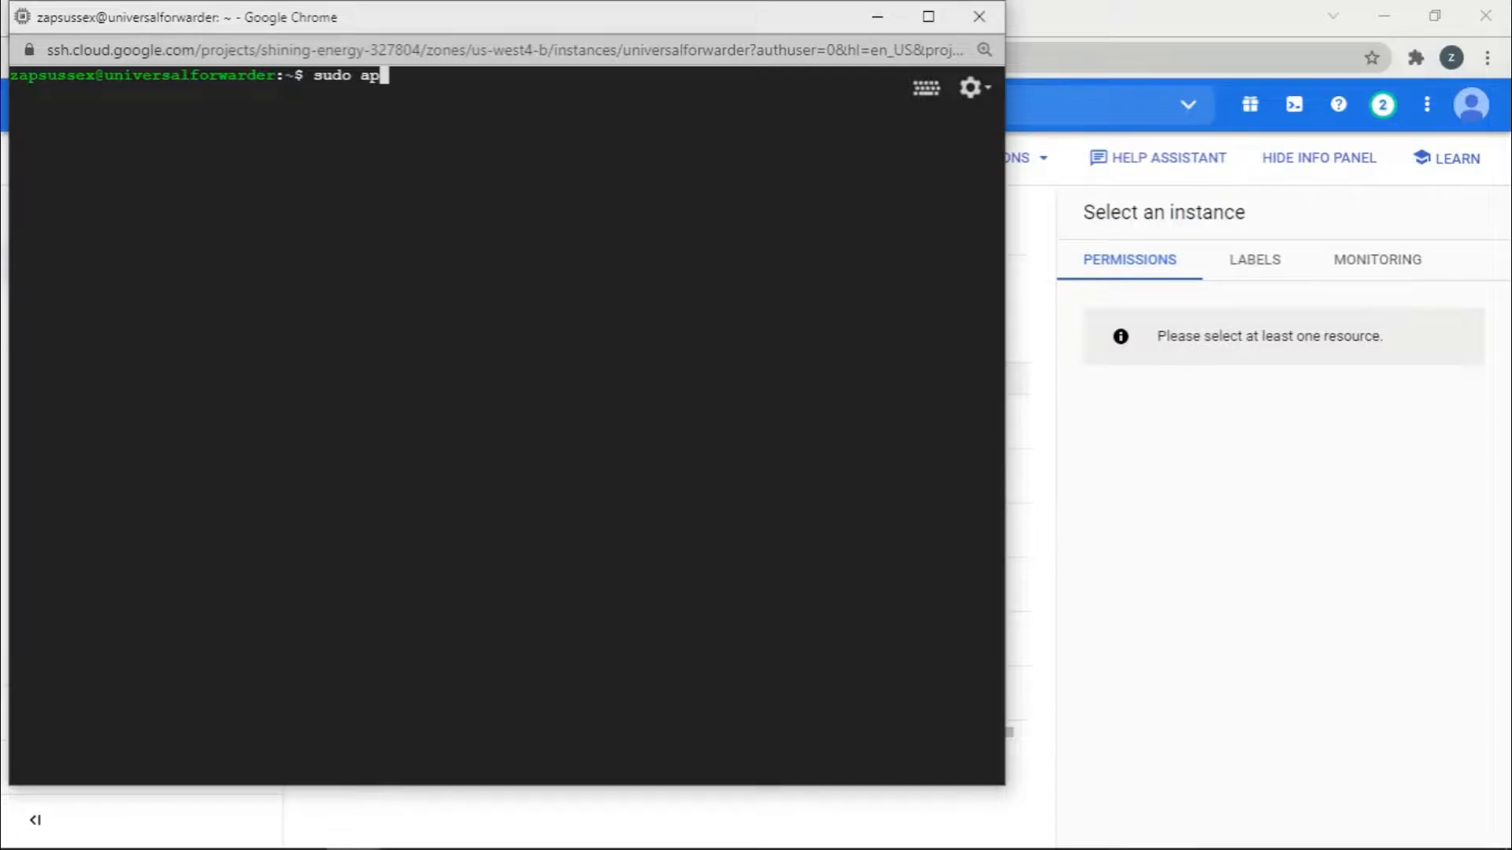
{"action": "type", "text": "t ins"}
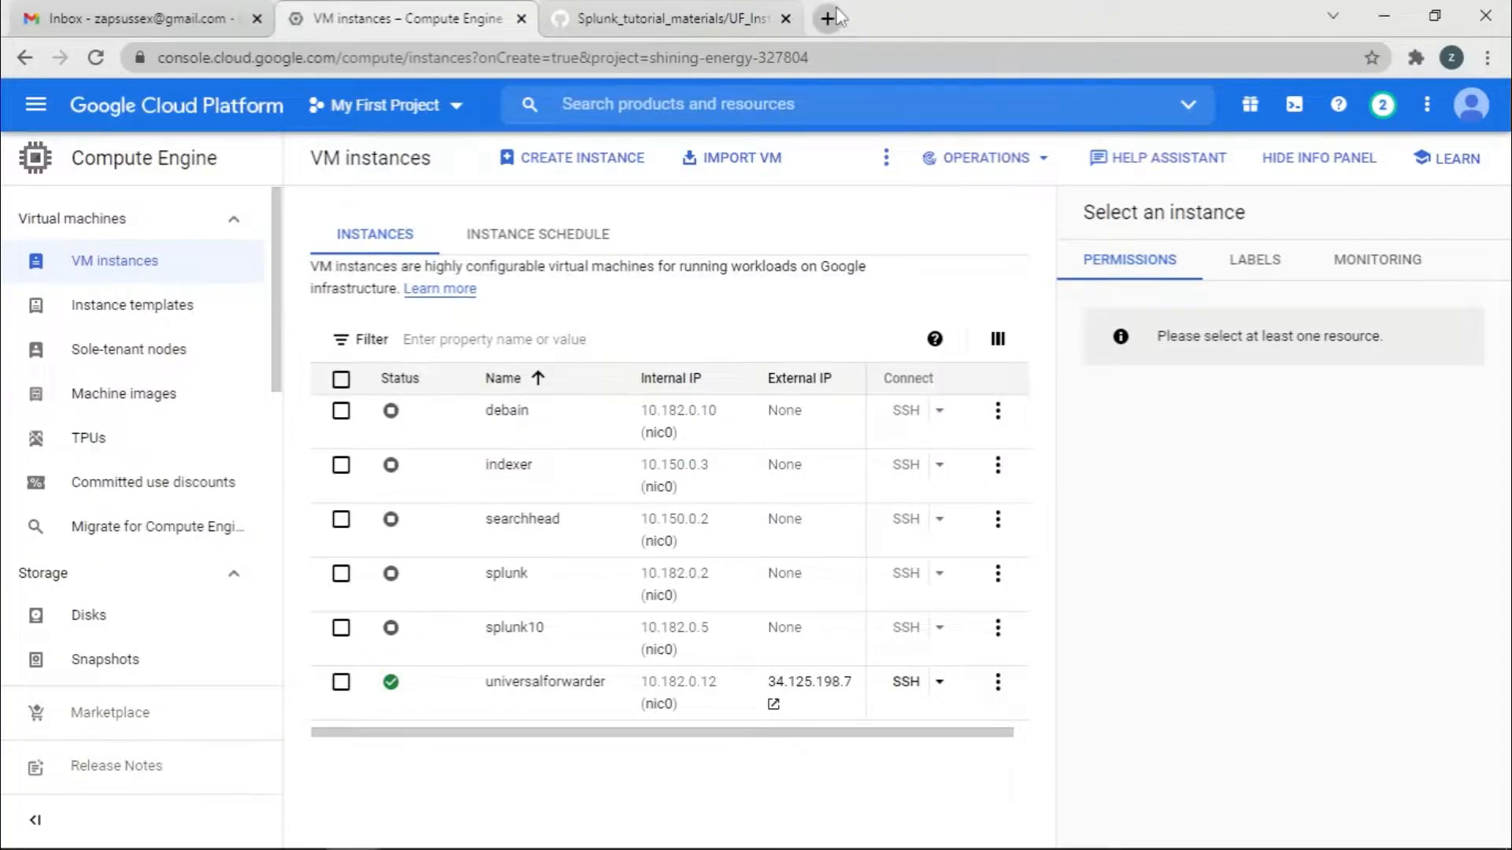
Open splunk.com downloads in a new tab and scroll to Splunk Universal Forwarder
{"action": "left_click", "coordinate": [825, 17]}
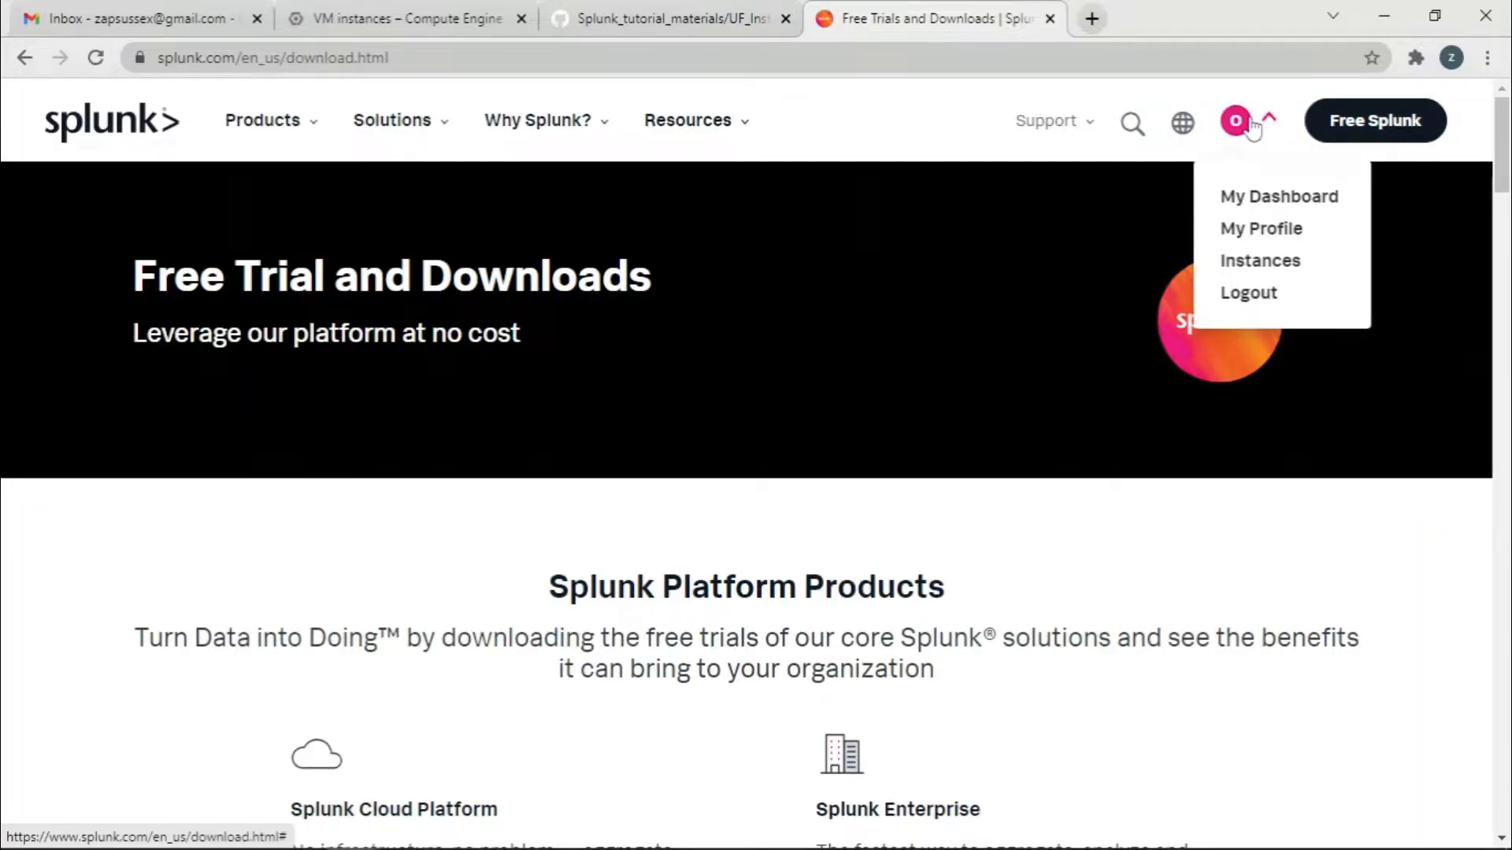
{"action": "left_click", "coordinate": [1246, 292]}
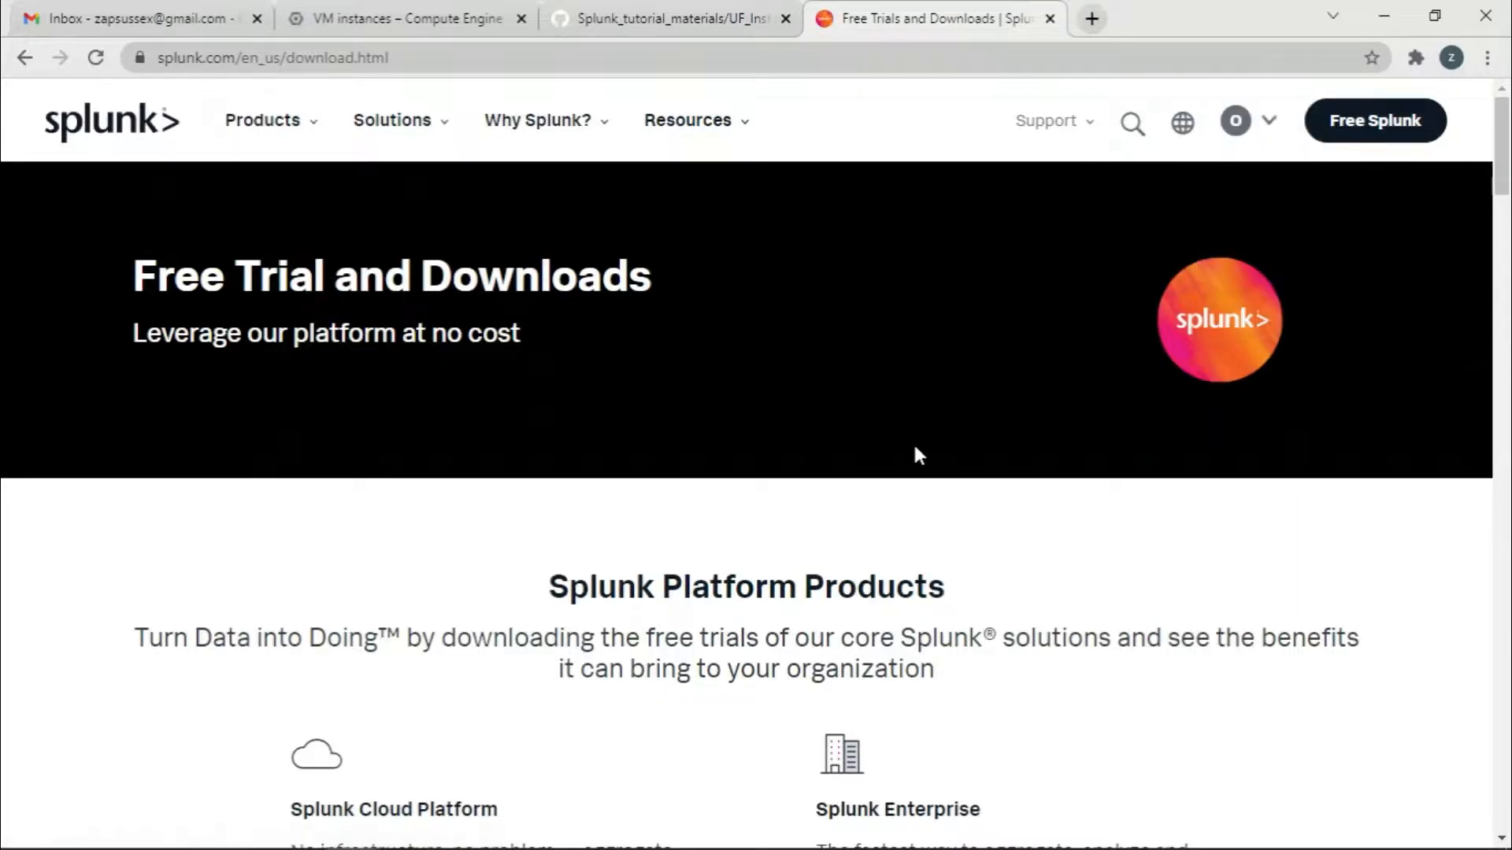
{"action": "scroll", "scroll_direction": "down", "scroll_amount": 3}
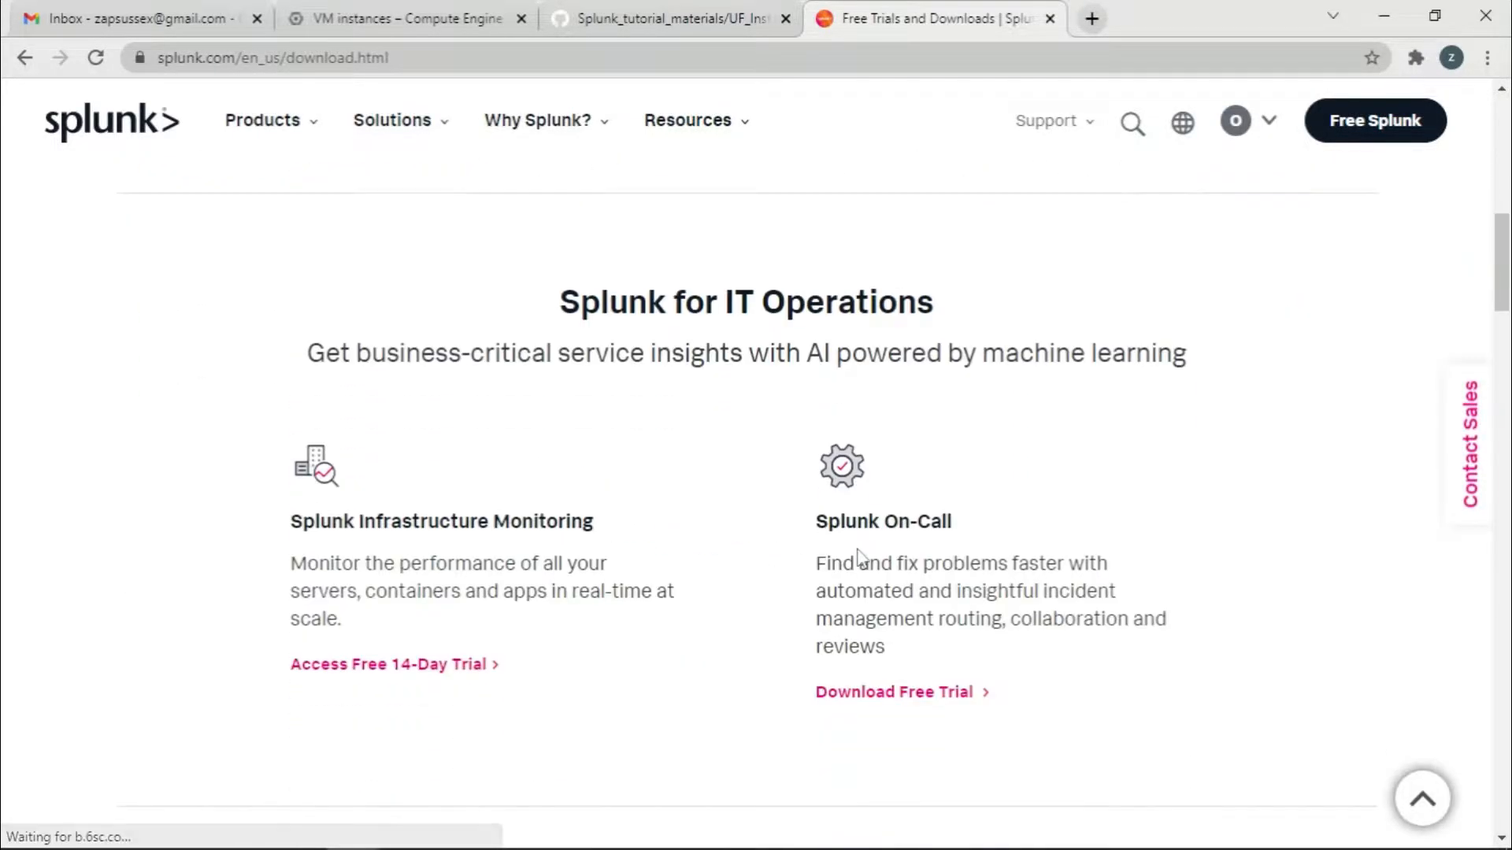
{"action": "scroll", "scroll_direction": "down", "scroll_amount": 3}
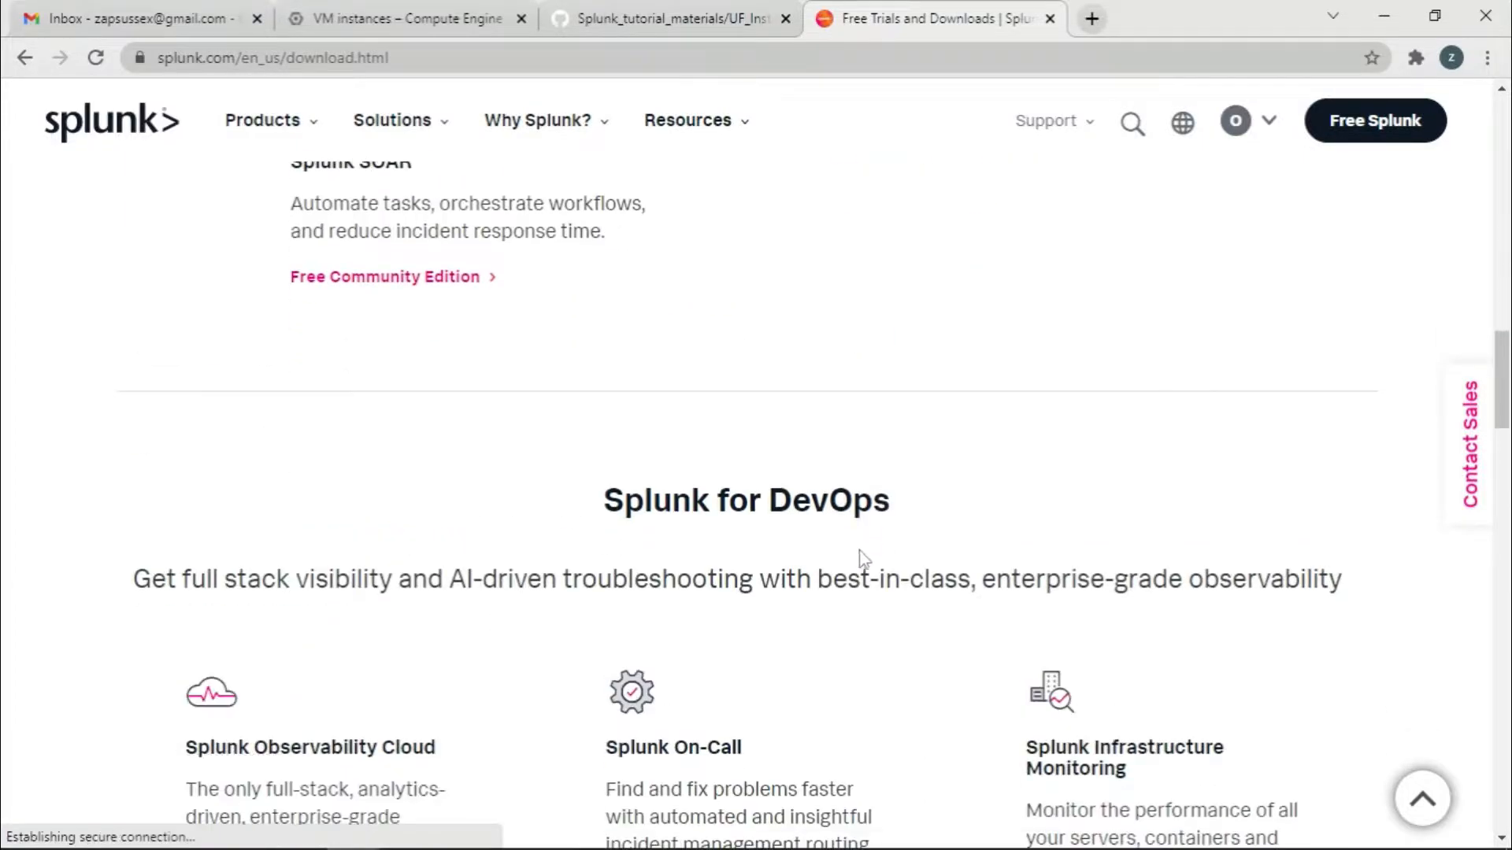
{"action": "scroll", "scroll_direction": "down", "scroll_amount": 3}
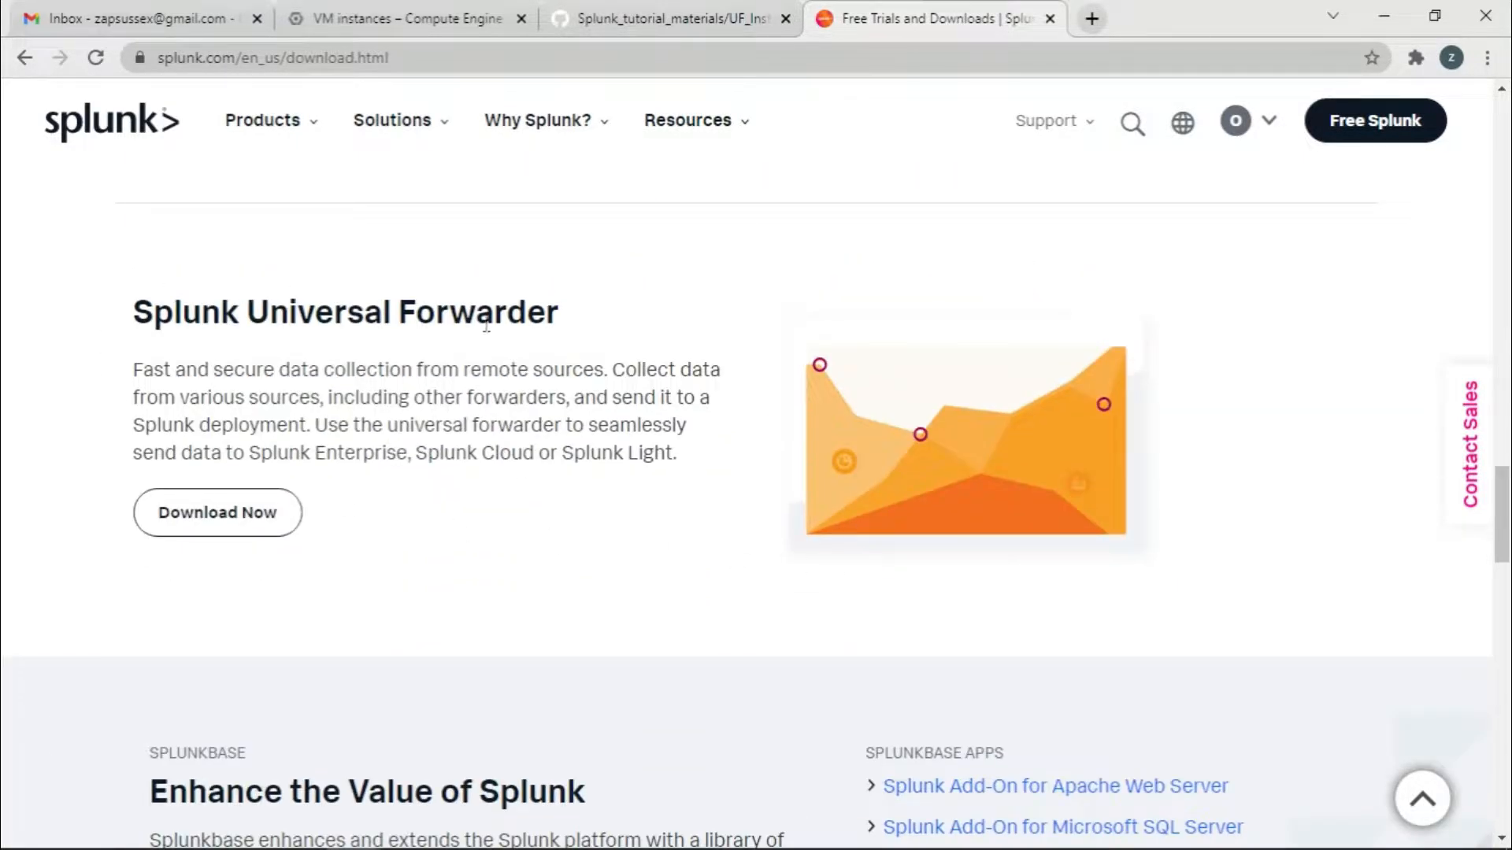
Choose the Linux 64-bit .deb forwarder 8.2.3 download and highlight its wget command
{"action": "left_click", "coordinate": [217, 511]}
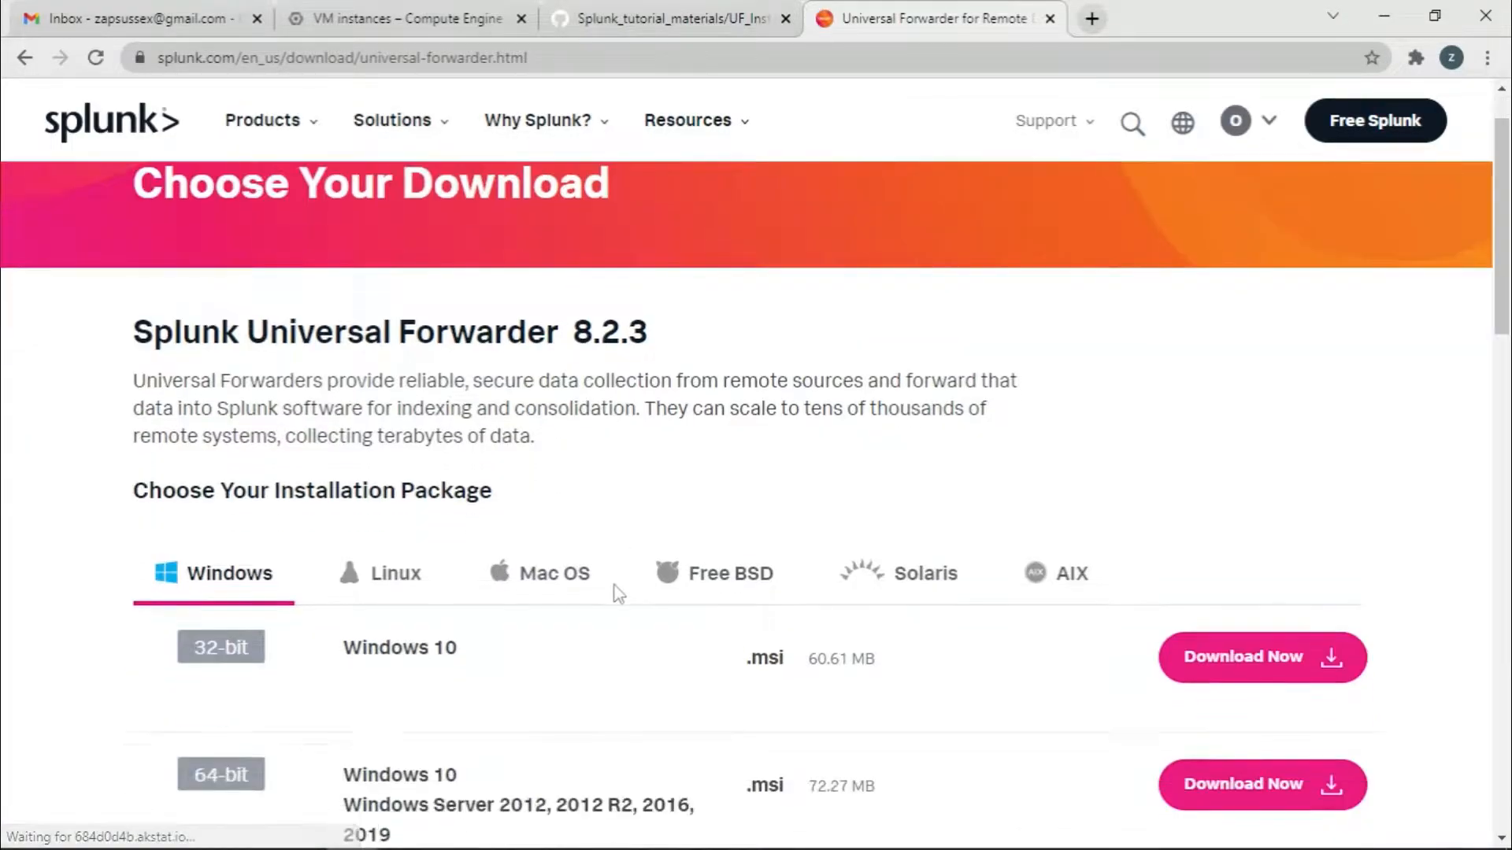
{"action": "scroll", "scroll_direction": "down", "scroll_amount": 3}
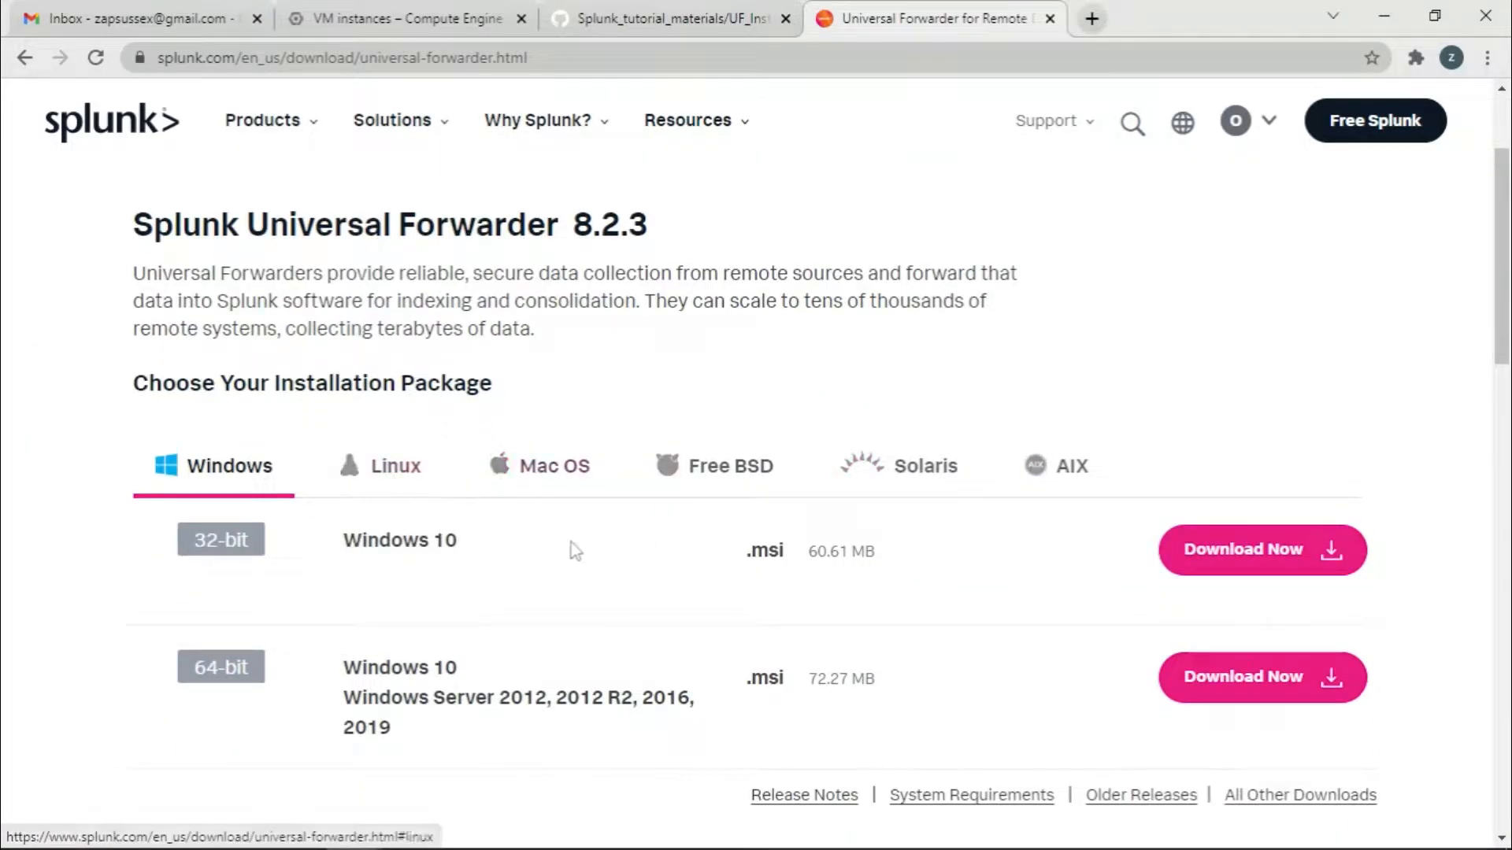
{"action": "scroll", "scroll_direction": "down", "scroll_amount": 3}
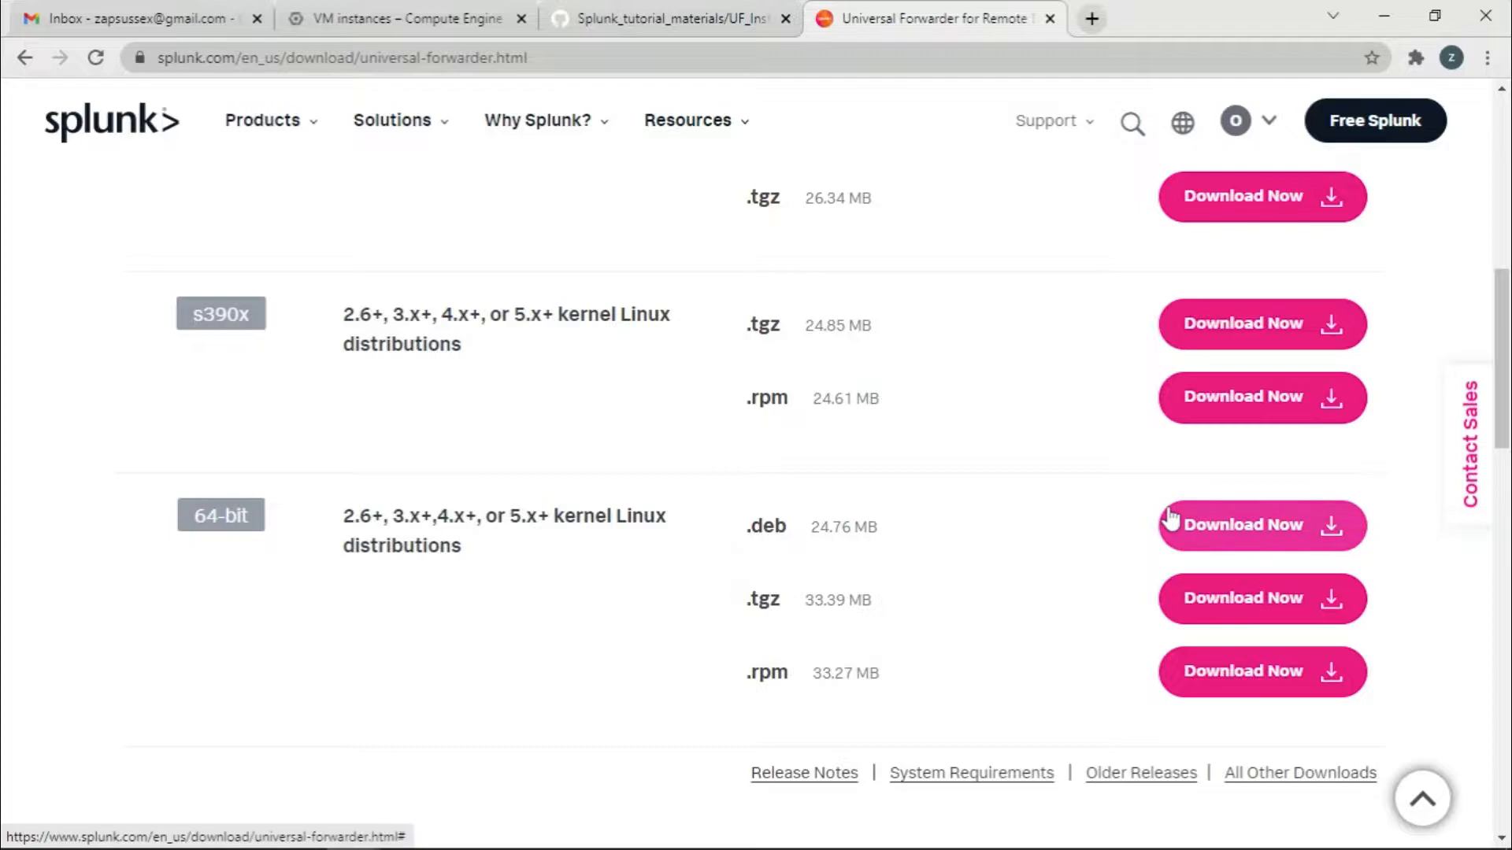
{"action": "mouse_move", "coordinate": [1268, 530]}
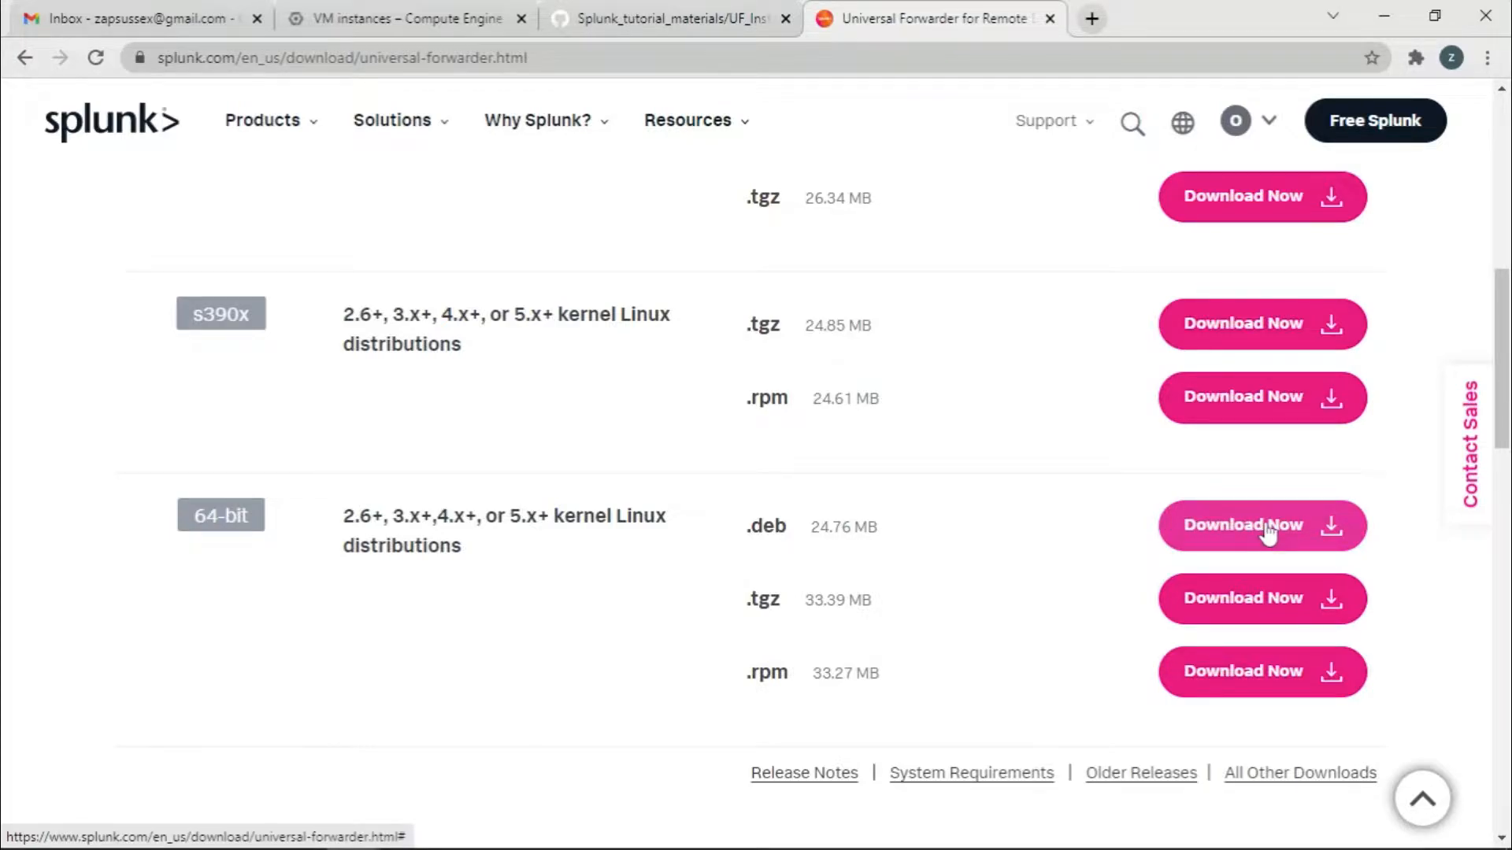
{"action": "left_click", "coordinate": [1260, 524]}
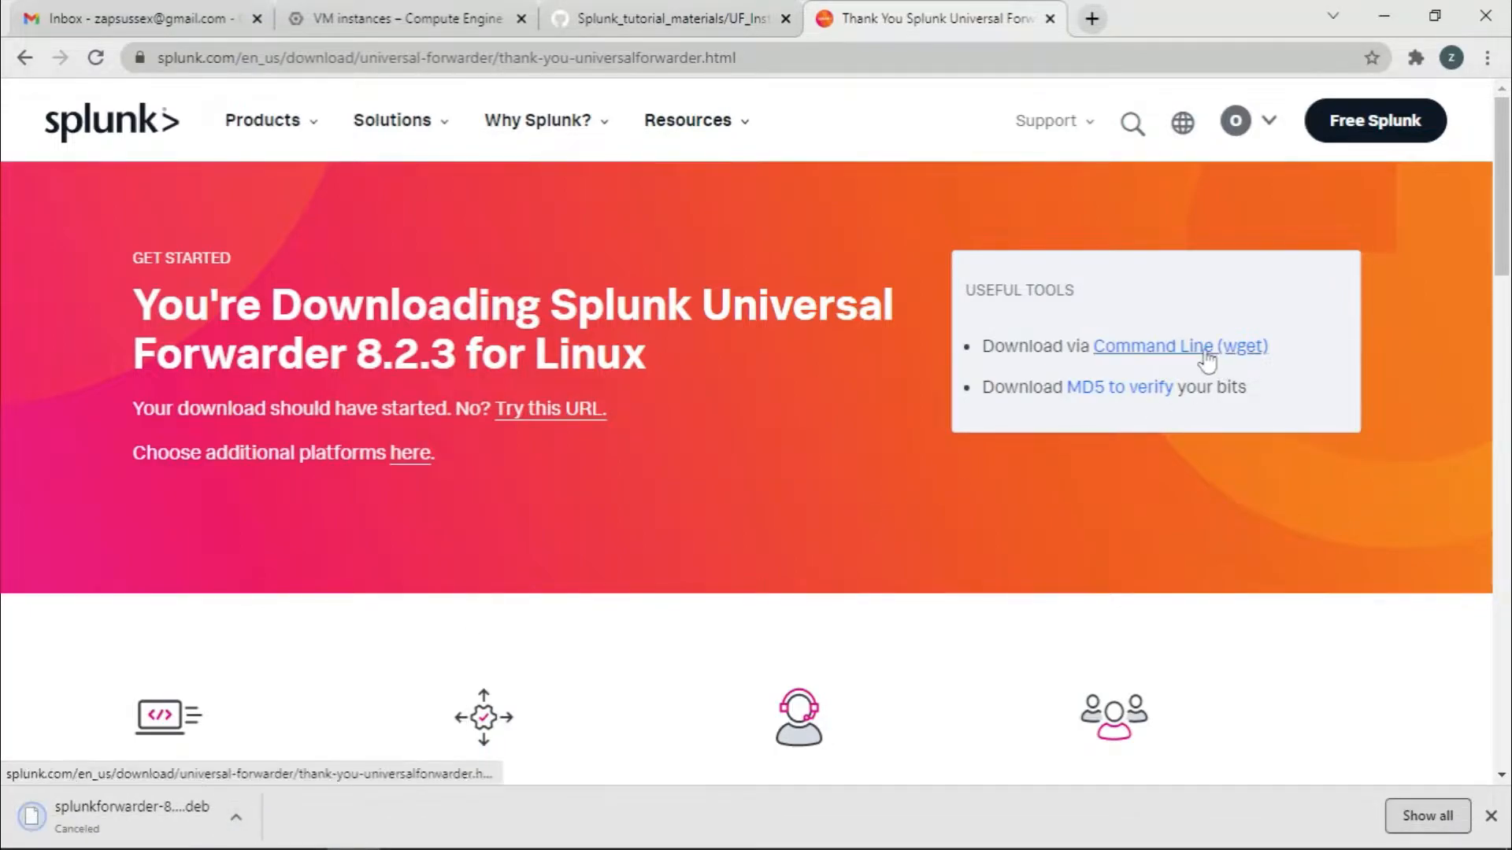
{"action": "left_click", "coordinate": [1178, 347]}
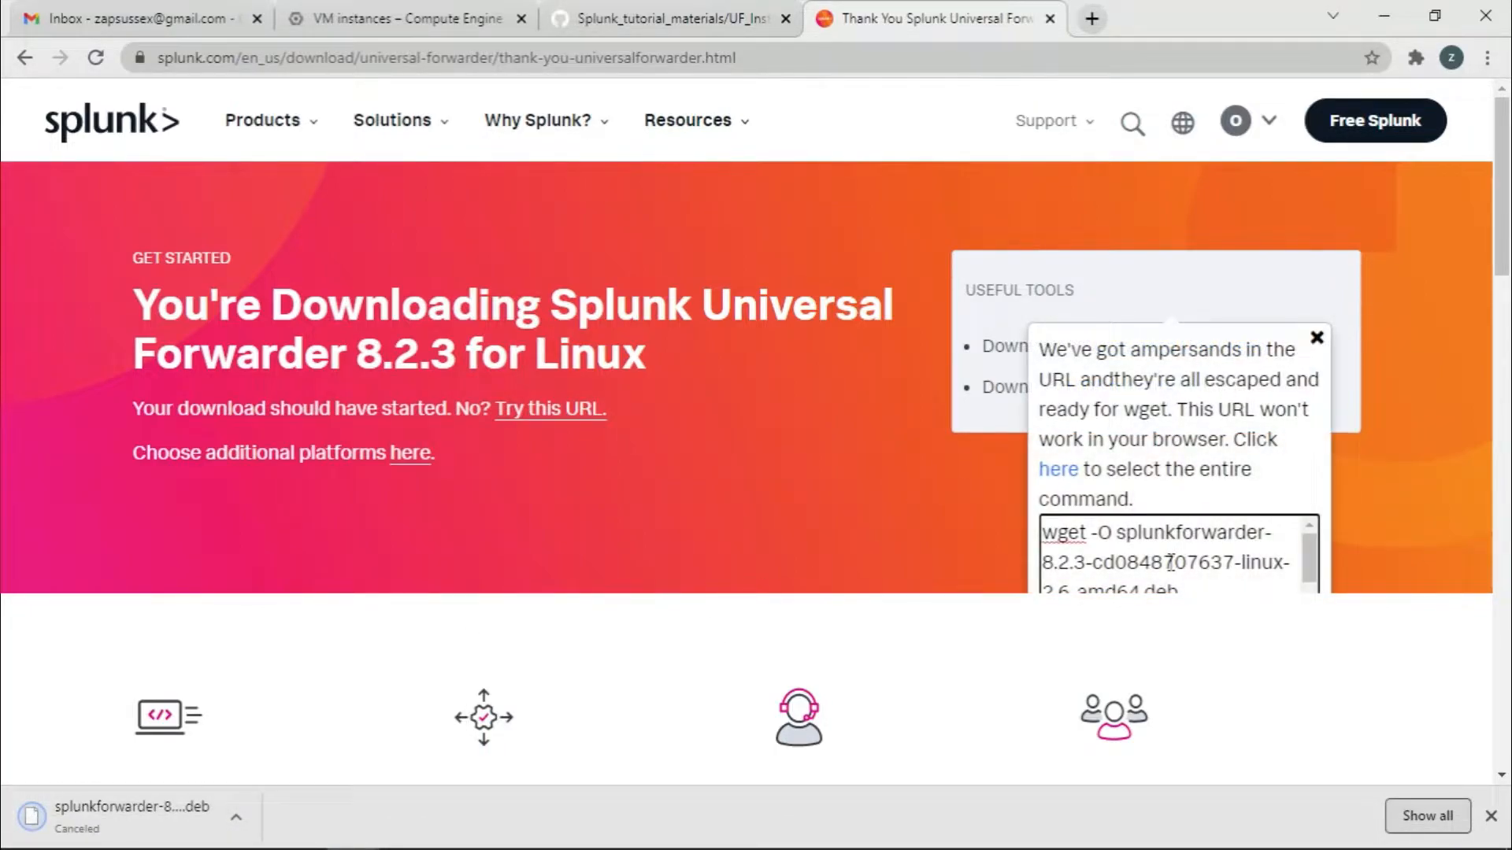
{"action": "left_click", "coordinate": [1057, 469]}
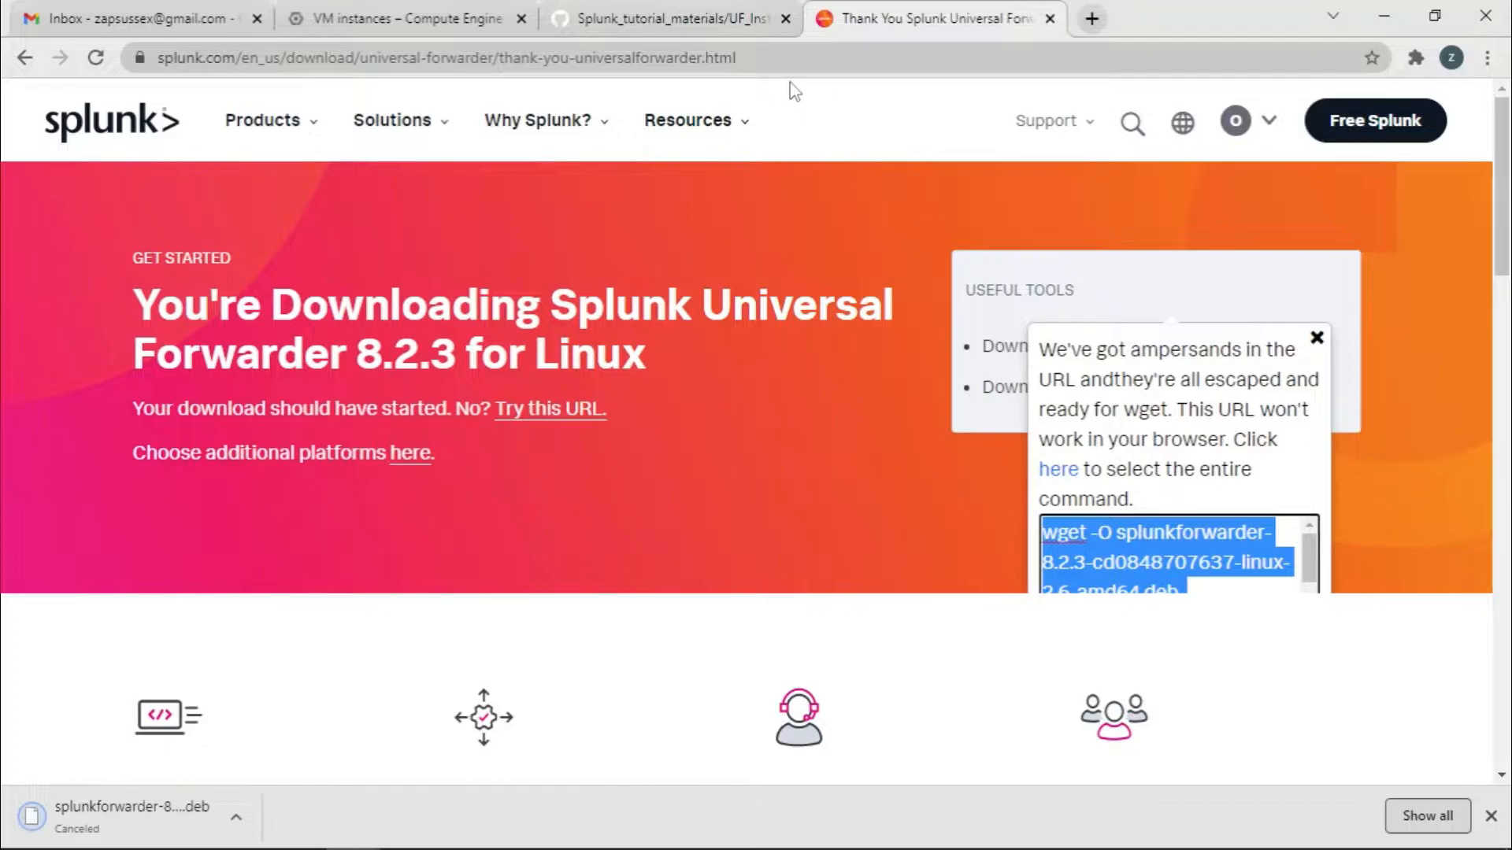
{"action": "mouse_move", "coordinate": [826, 107]}
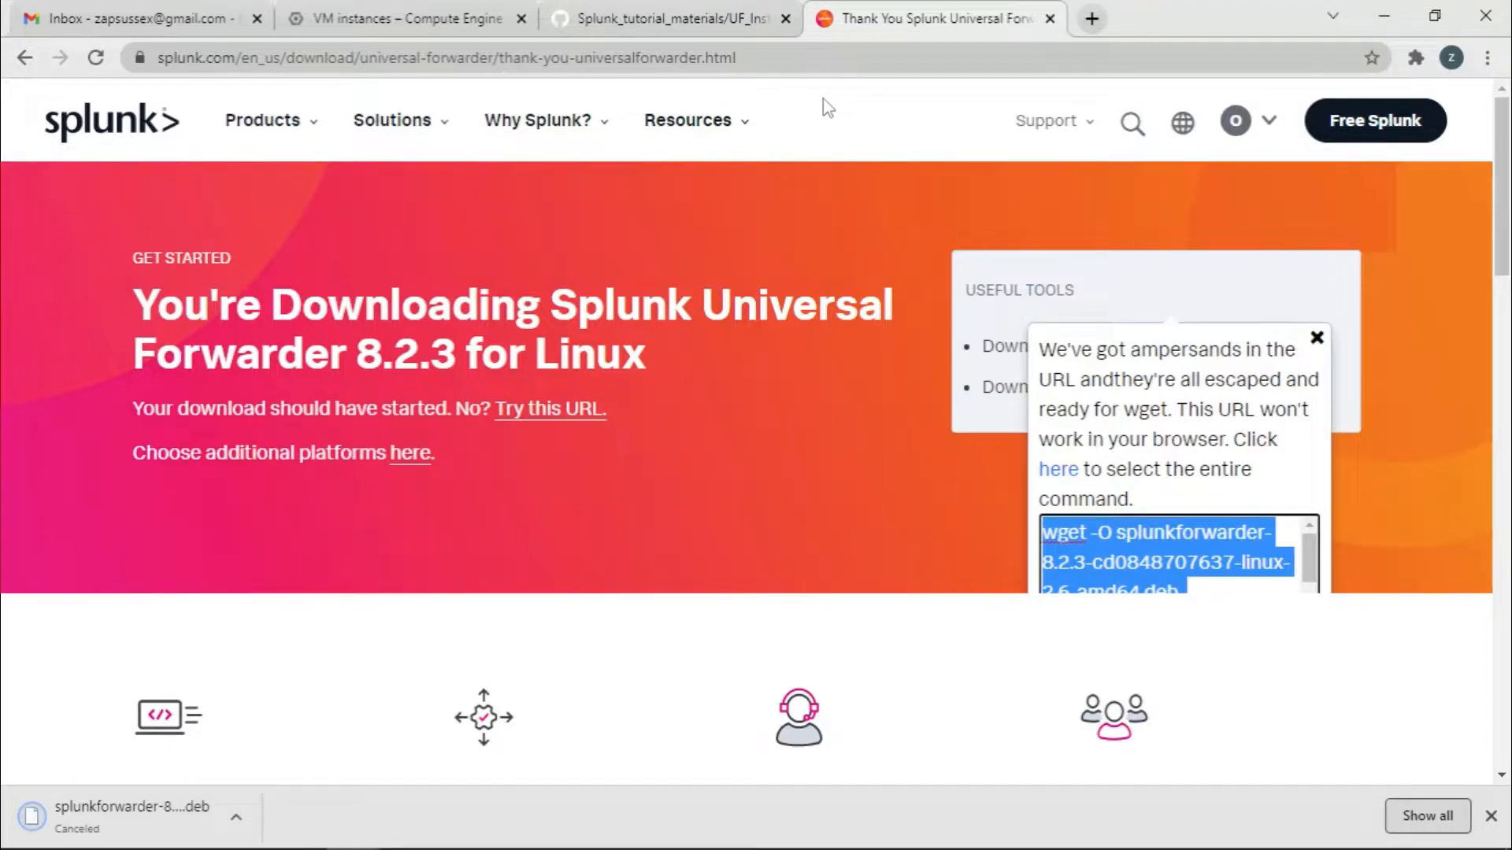
{"action": "mouse_move", "coordinate": [674, 18]}
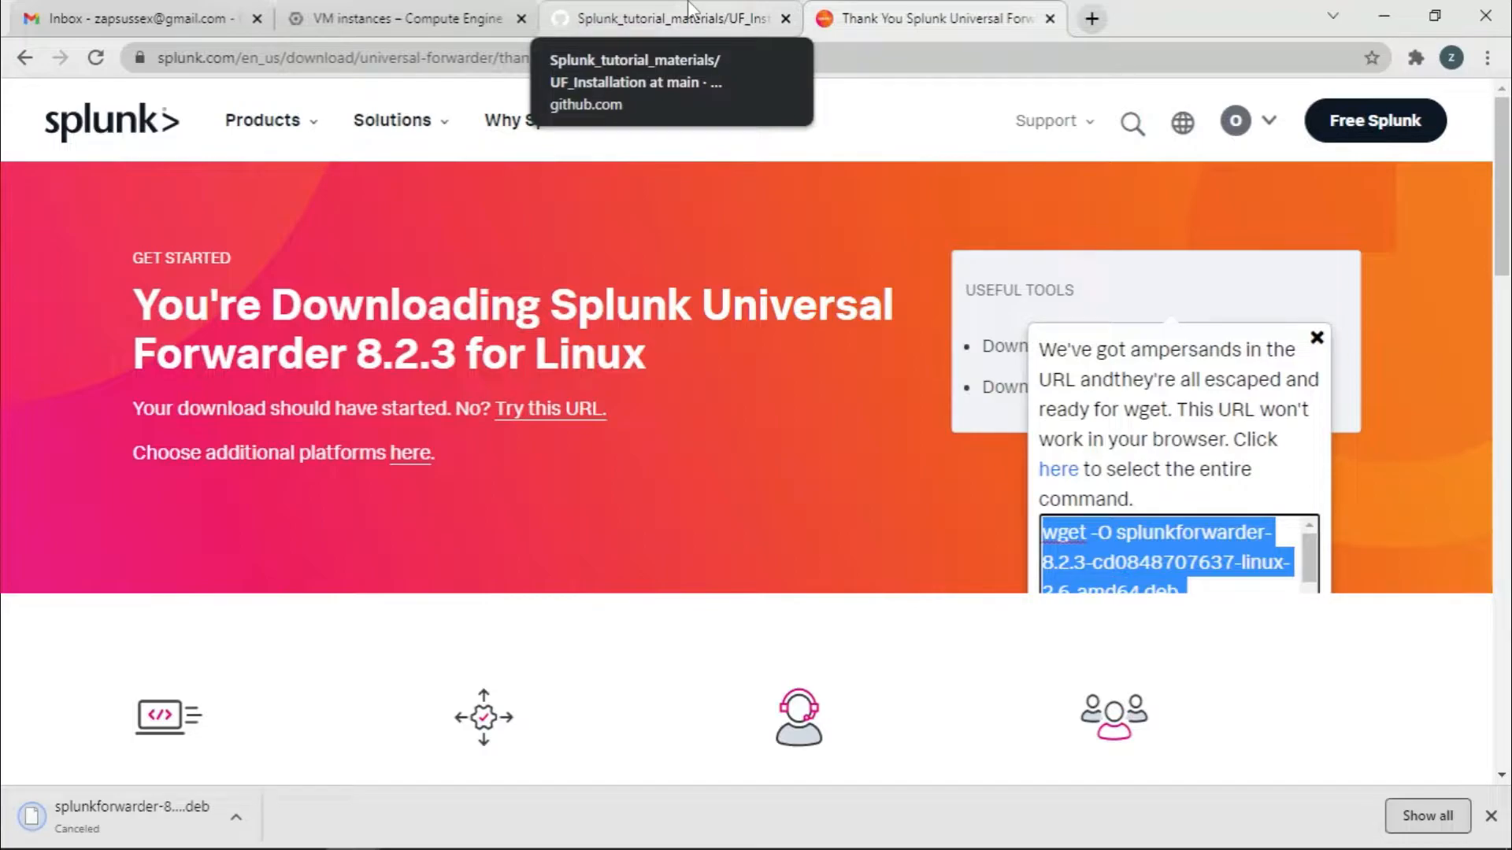
Read the wget and dpkg steps in the GitHub UF_Installation Readme
{"action": "left_click", "coordinate": [665, 18]}
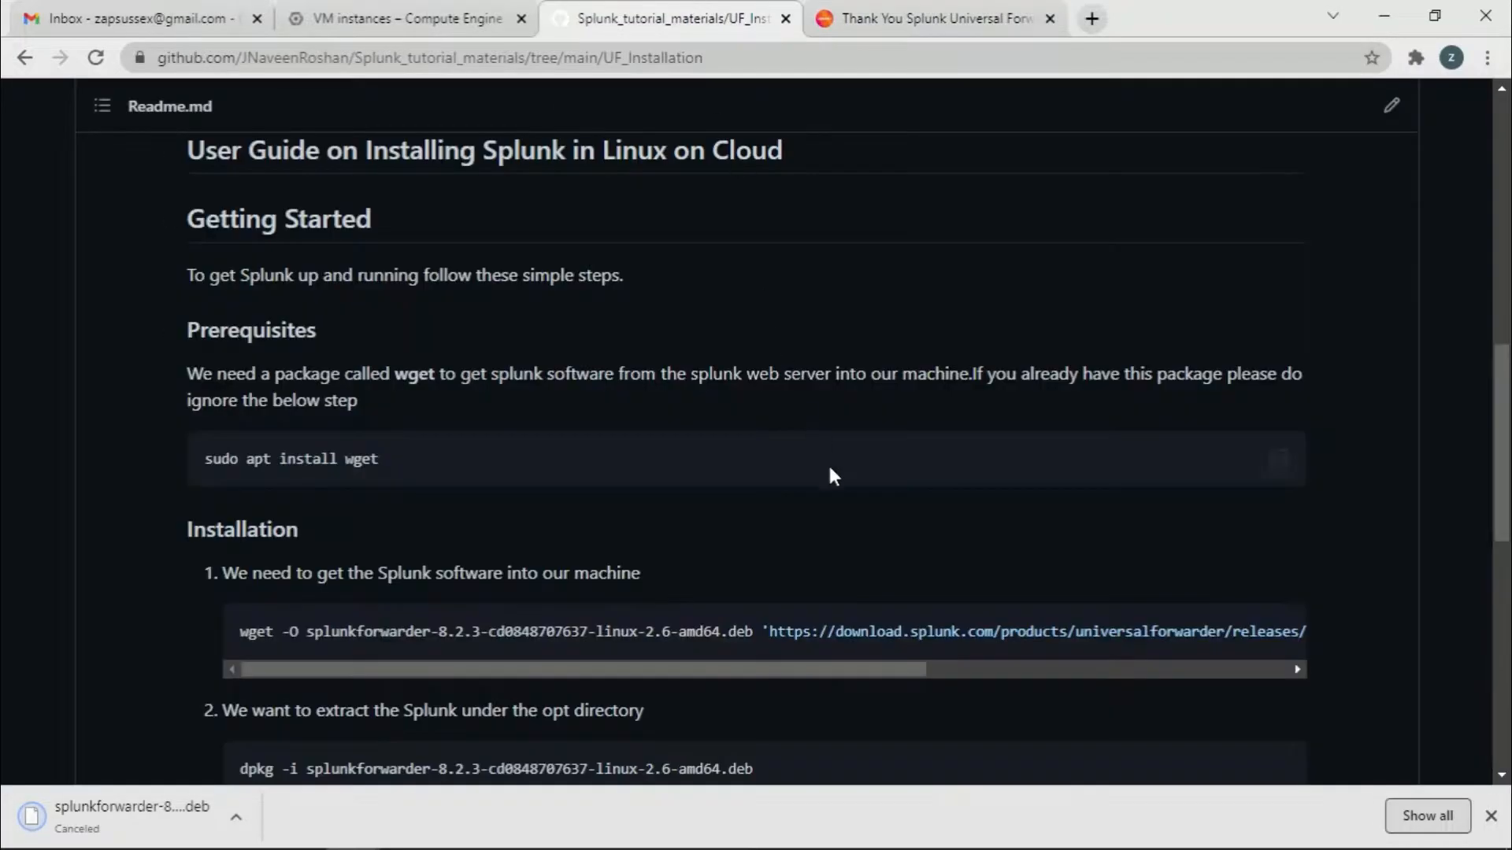
{"action": "left_click", "coordinate": [1279, 632]}
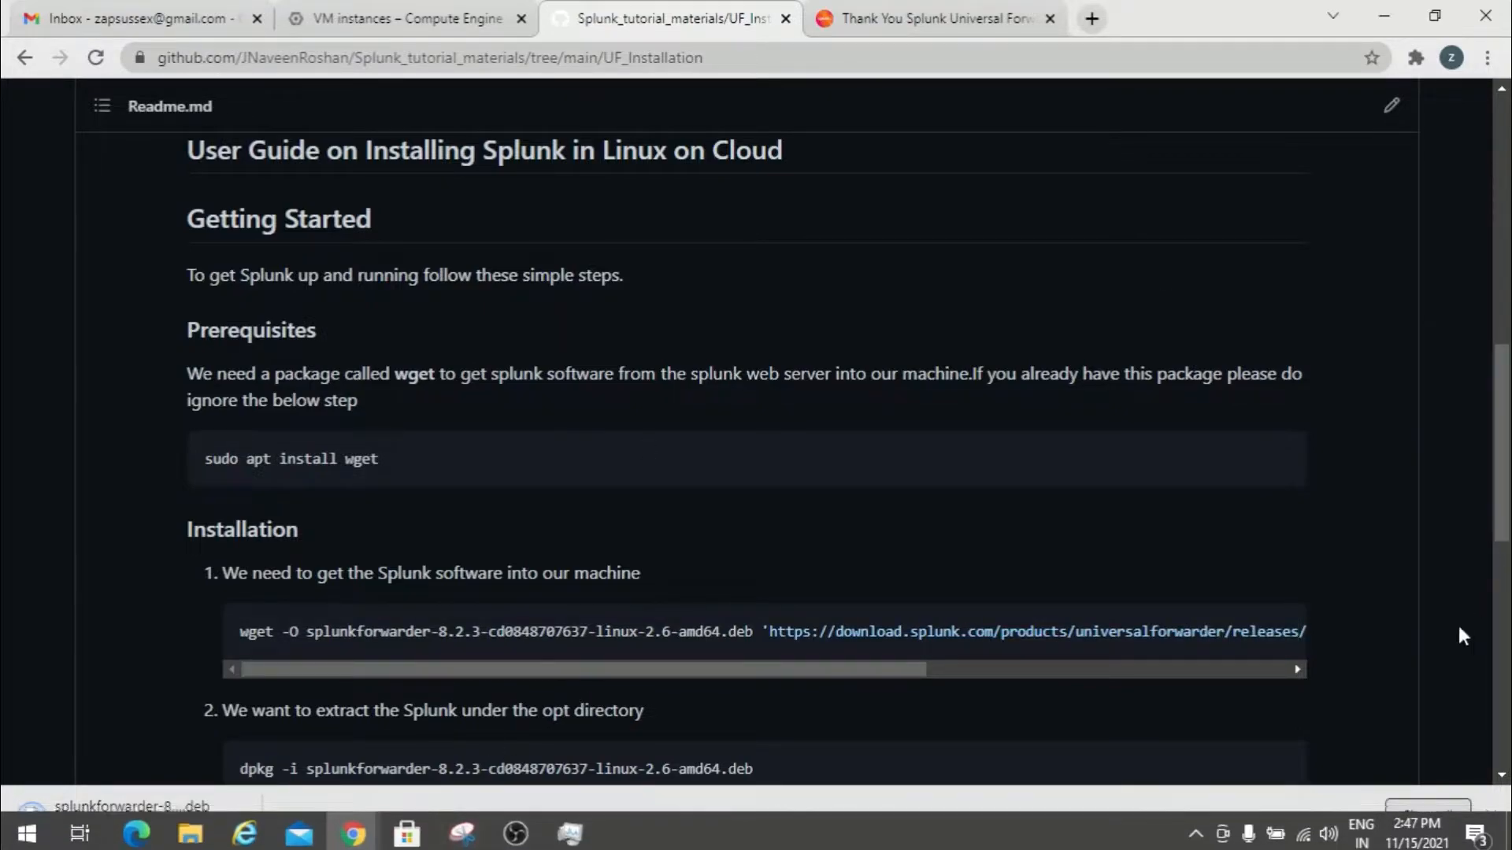
{"action": "scroll", "scroll_direction": "down", "scroll_amount": 3}
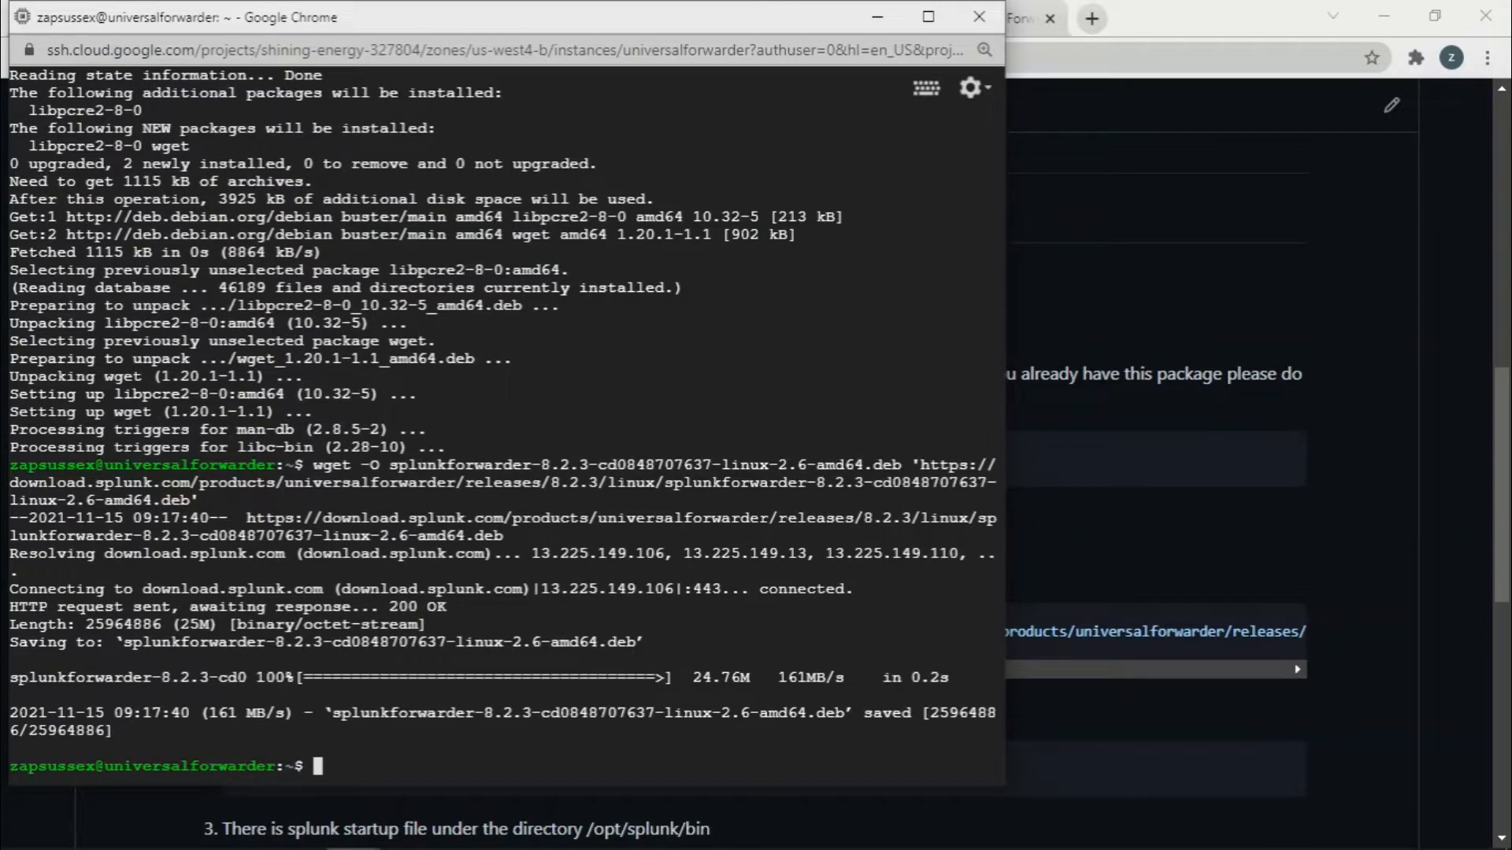
List the home directory and enlarge the SSH terminal to full screen
{"action": "type", "text": "ls"}
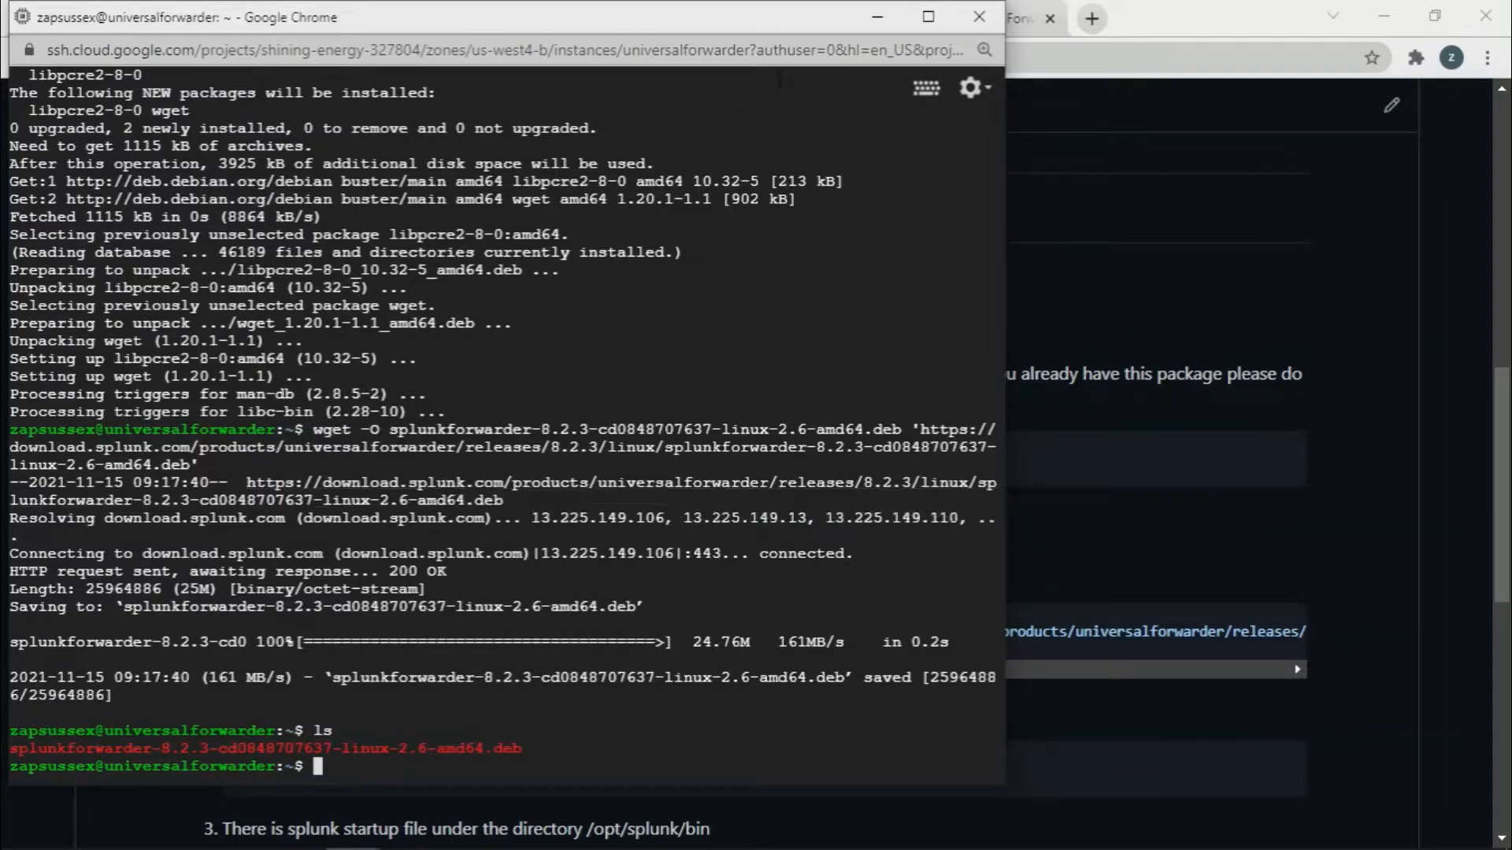
{"action": "left_click", "coordinate": [927, 16]}
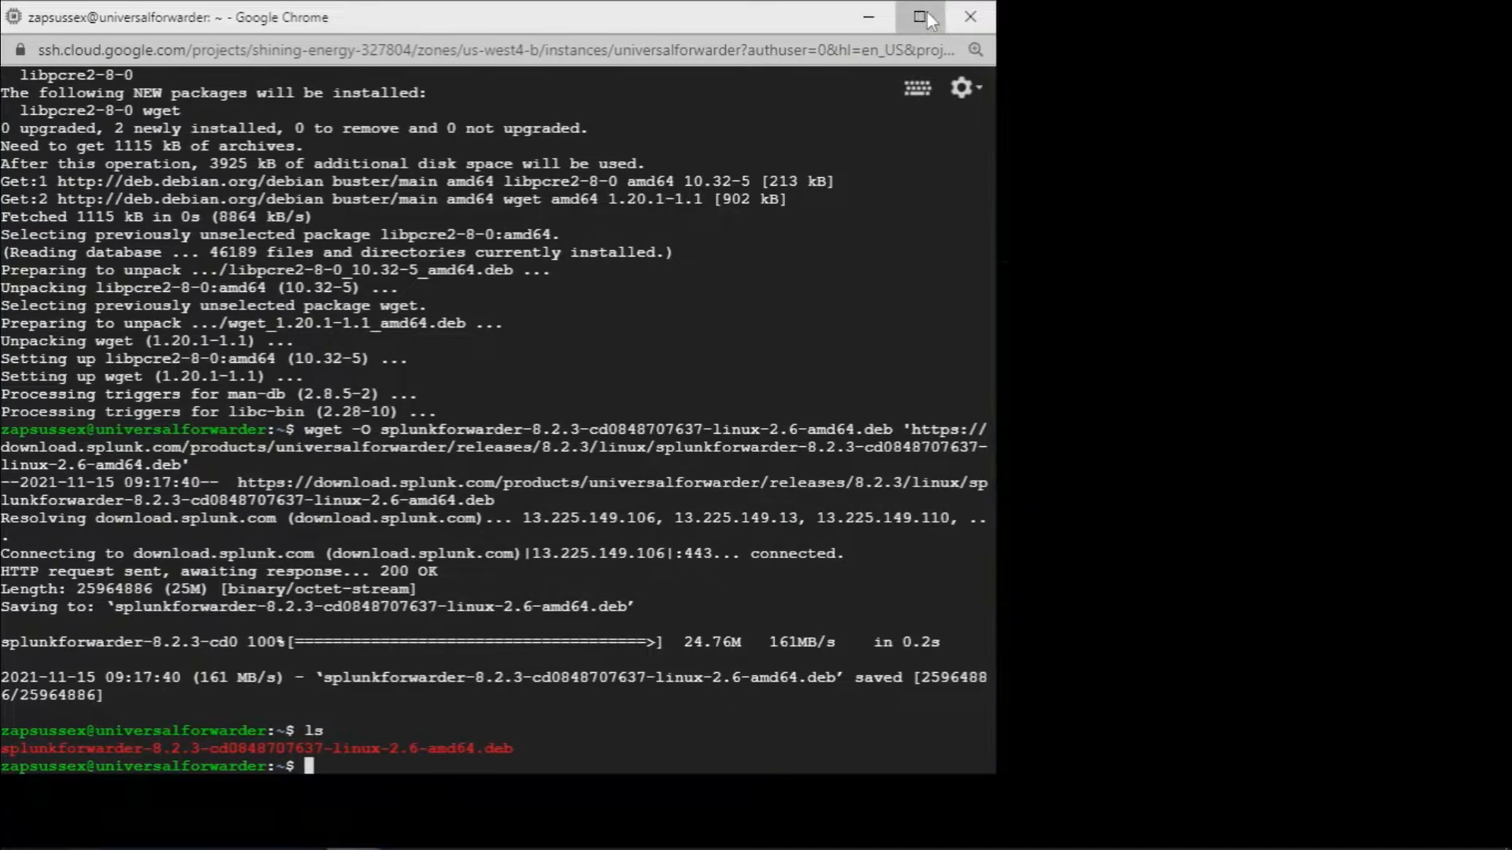
{"action": "left_click", "coordinate": [916, 17]}
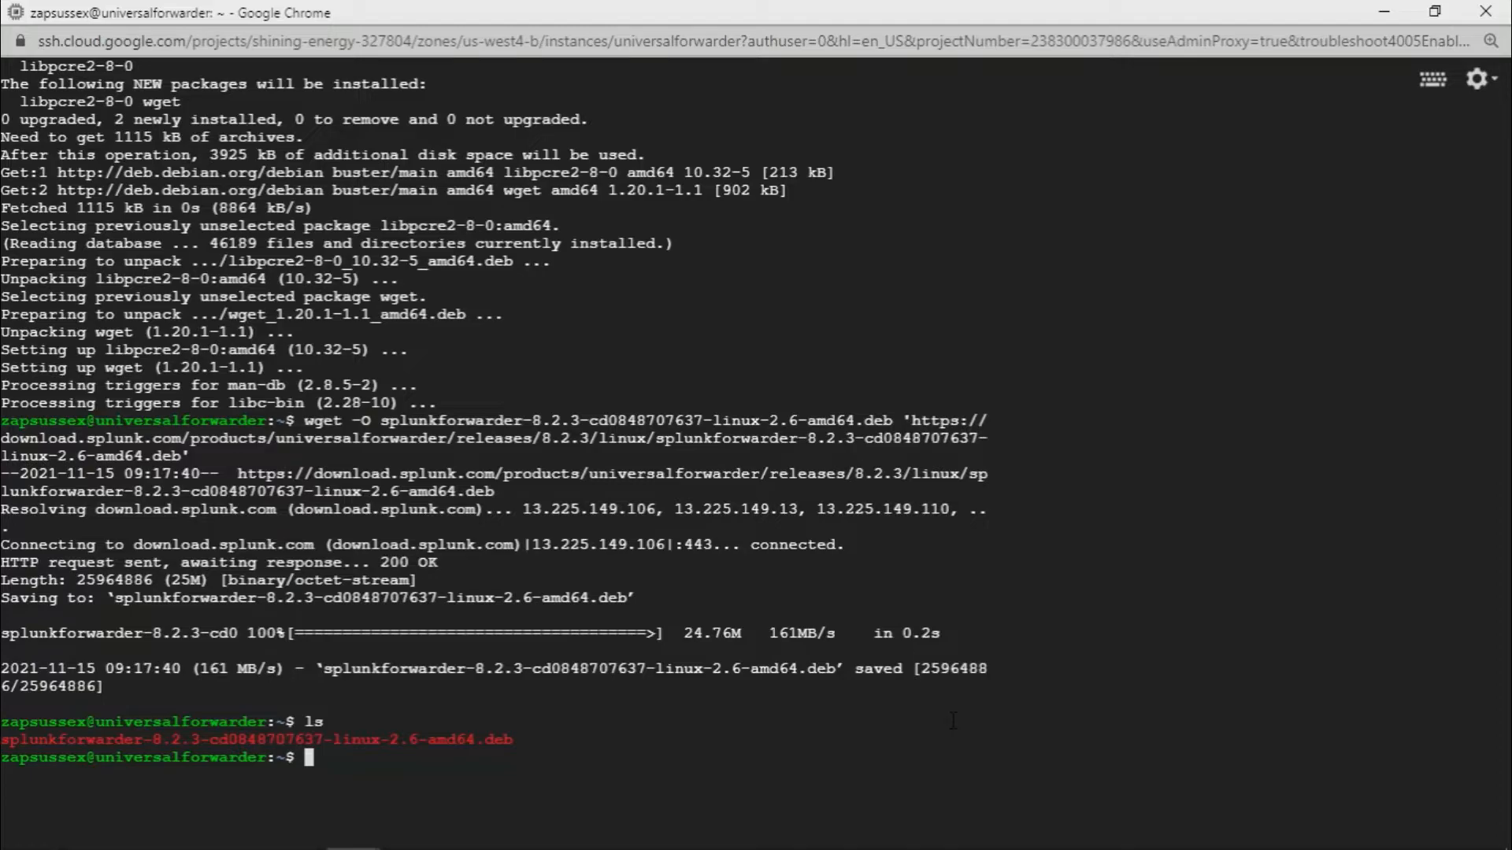
Run dpkg -i on the splunkforwarder .deb, then rerun it as root after sudo su
{"action": "type", "text": "d"}
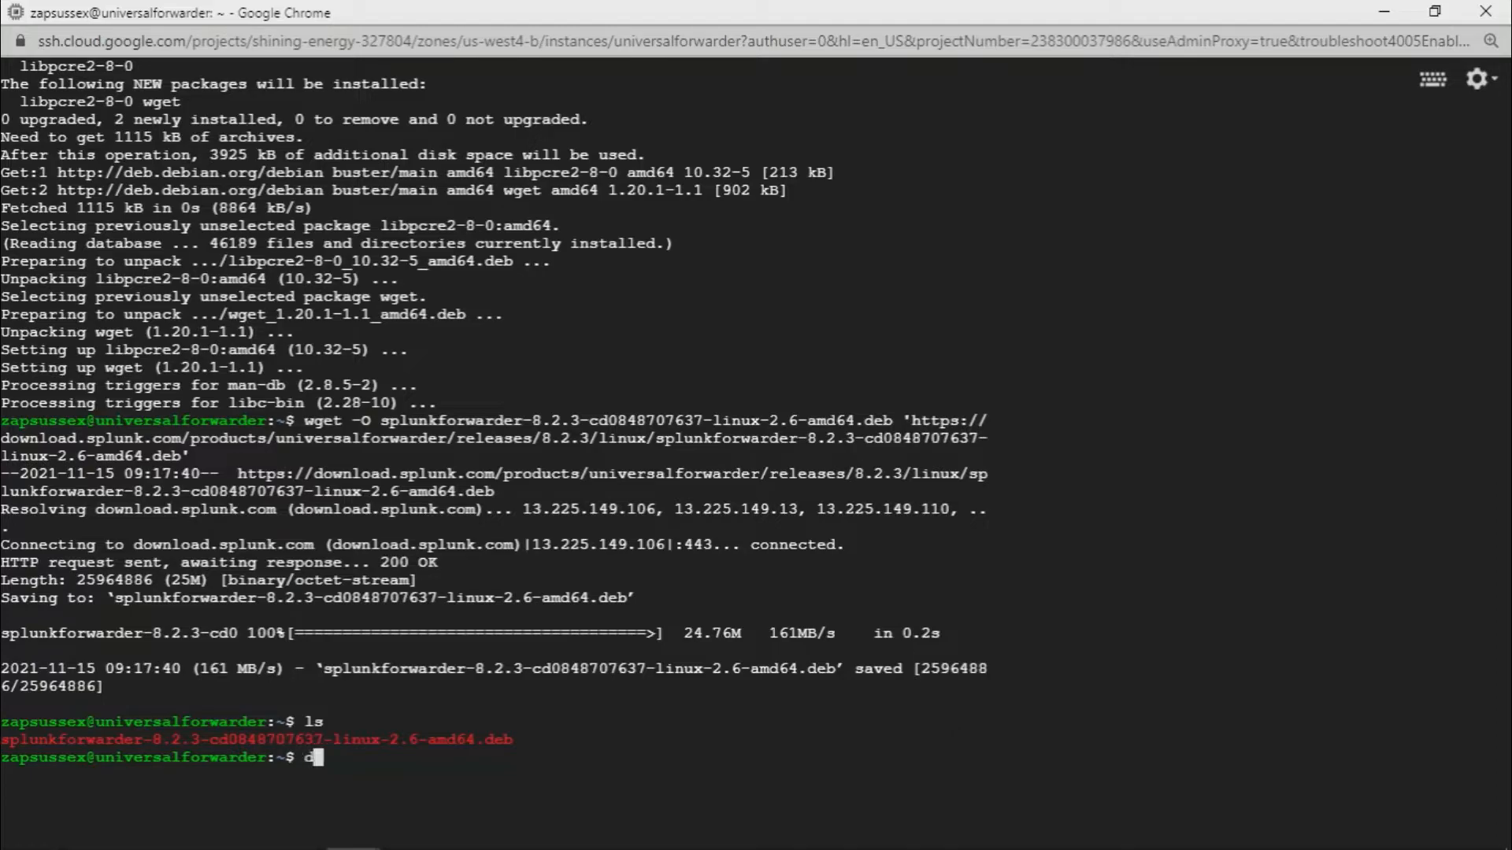
{"action": "type", "text": "pk"}
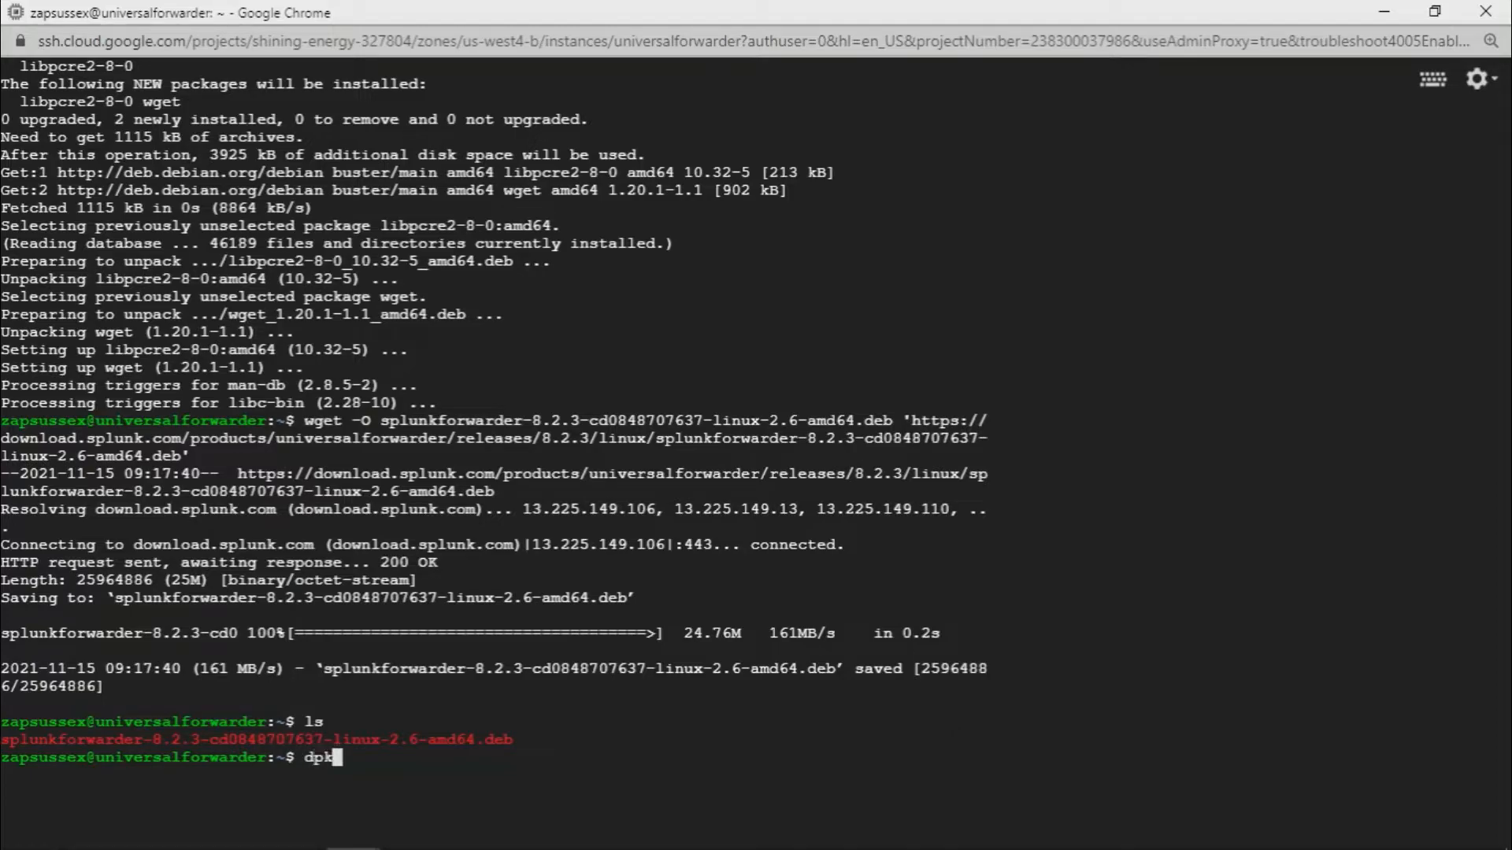
{"action": "type", "text": "g"}
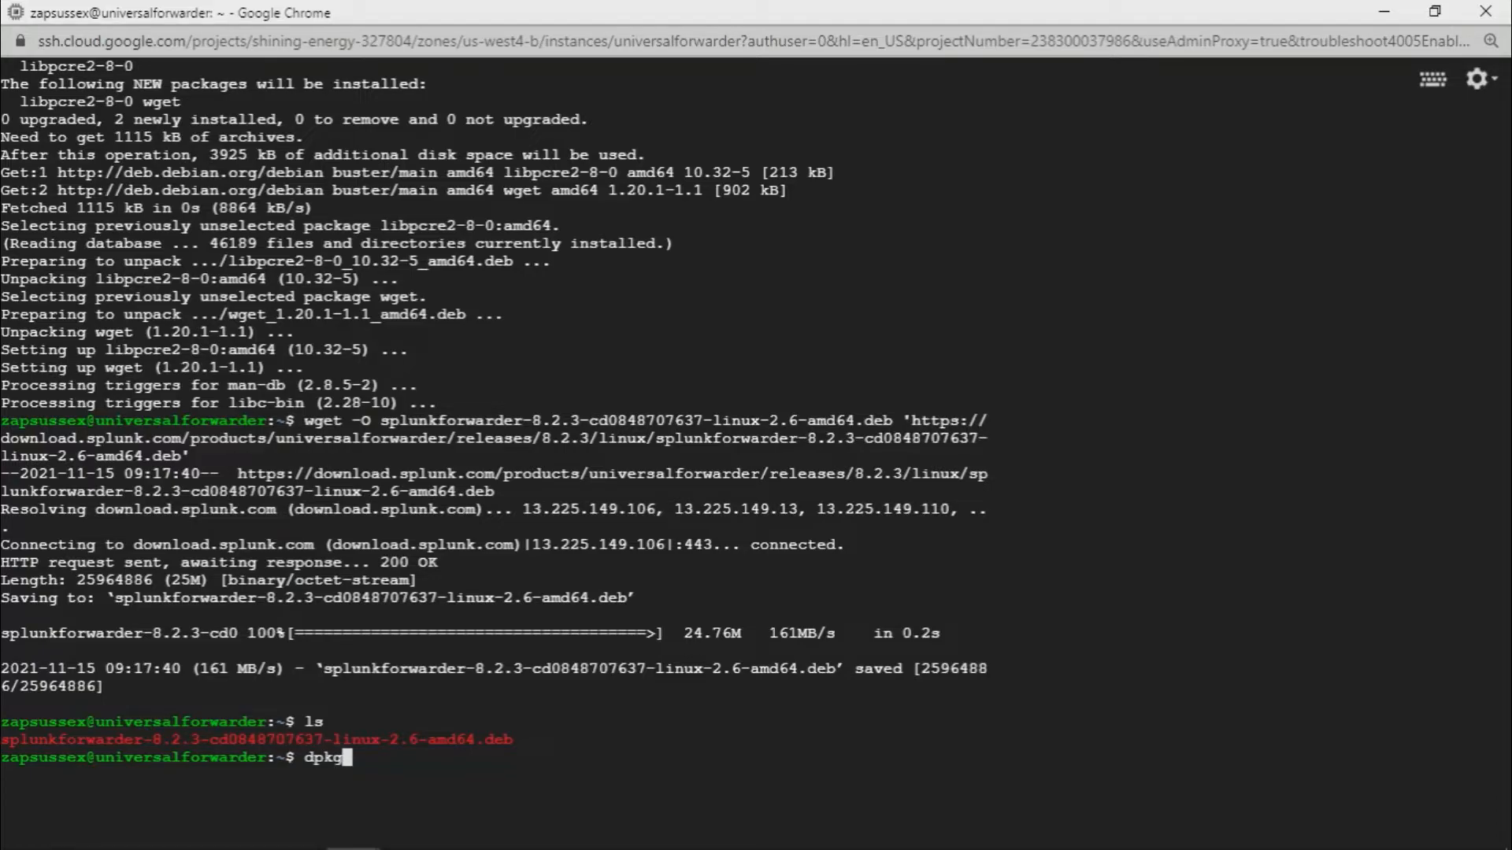
{"action": "type", "text": "-i"}
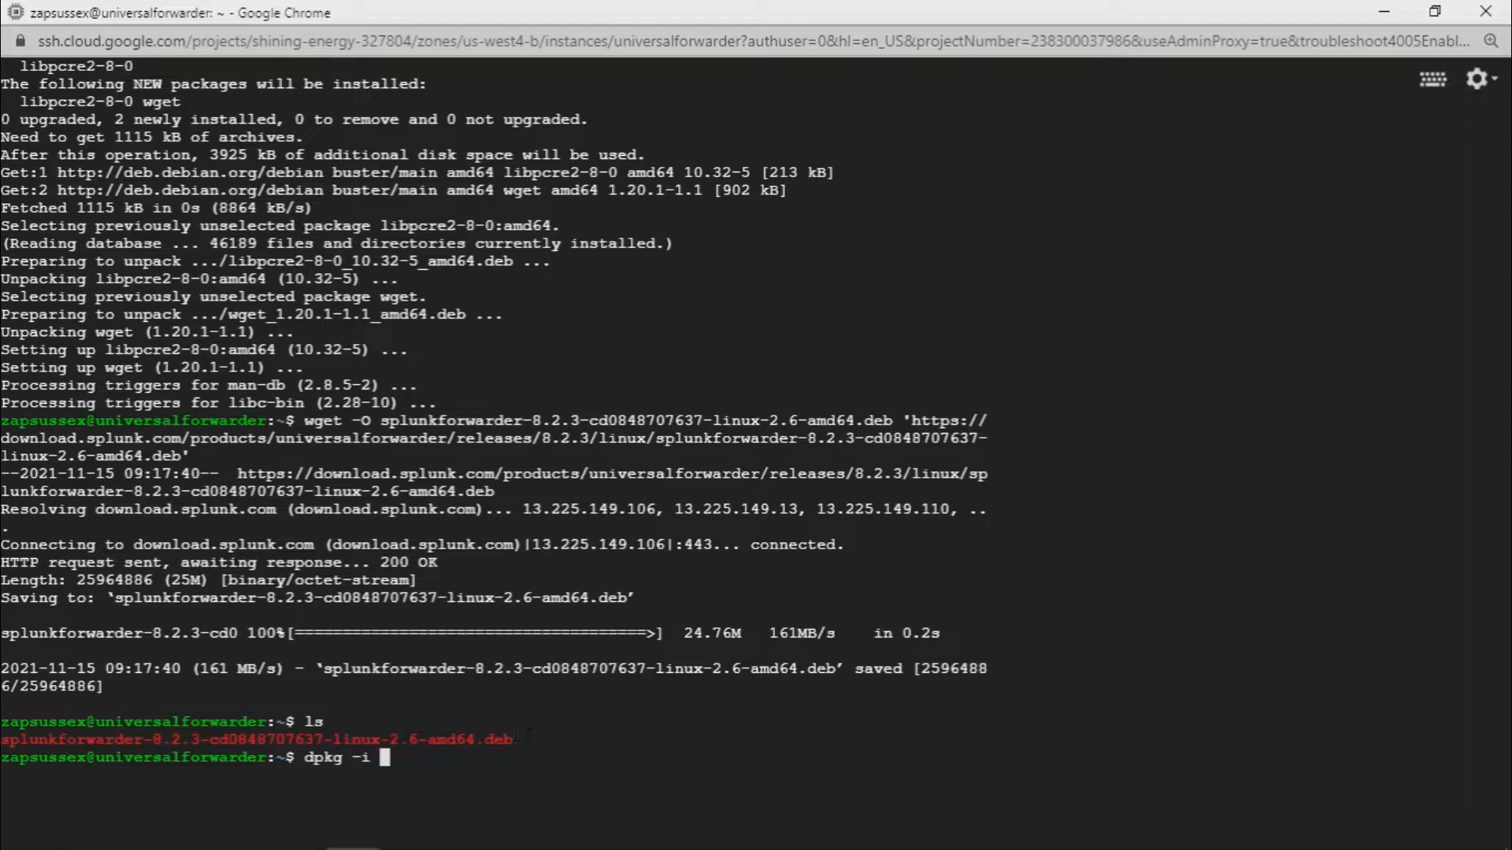
{"action": "double_click", "coordinate": [258, 740]}
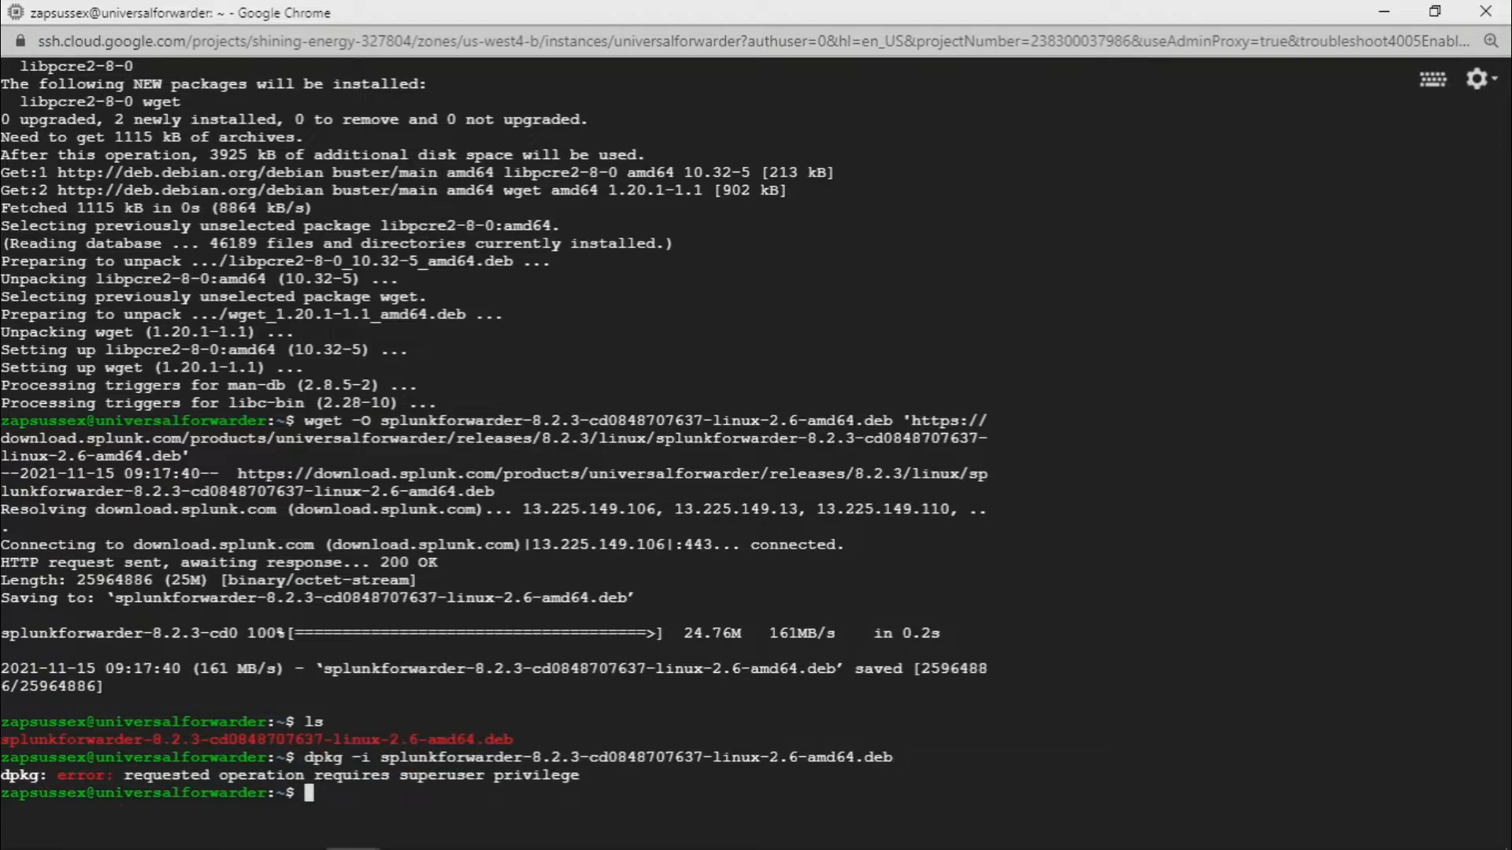
{"action": "type", "text": "sudo su"}
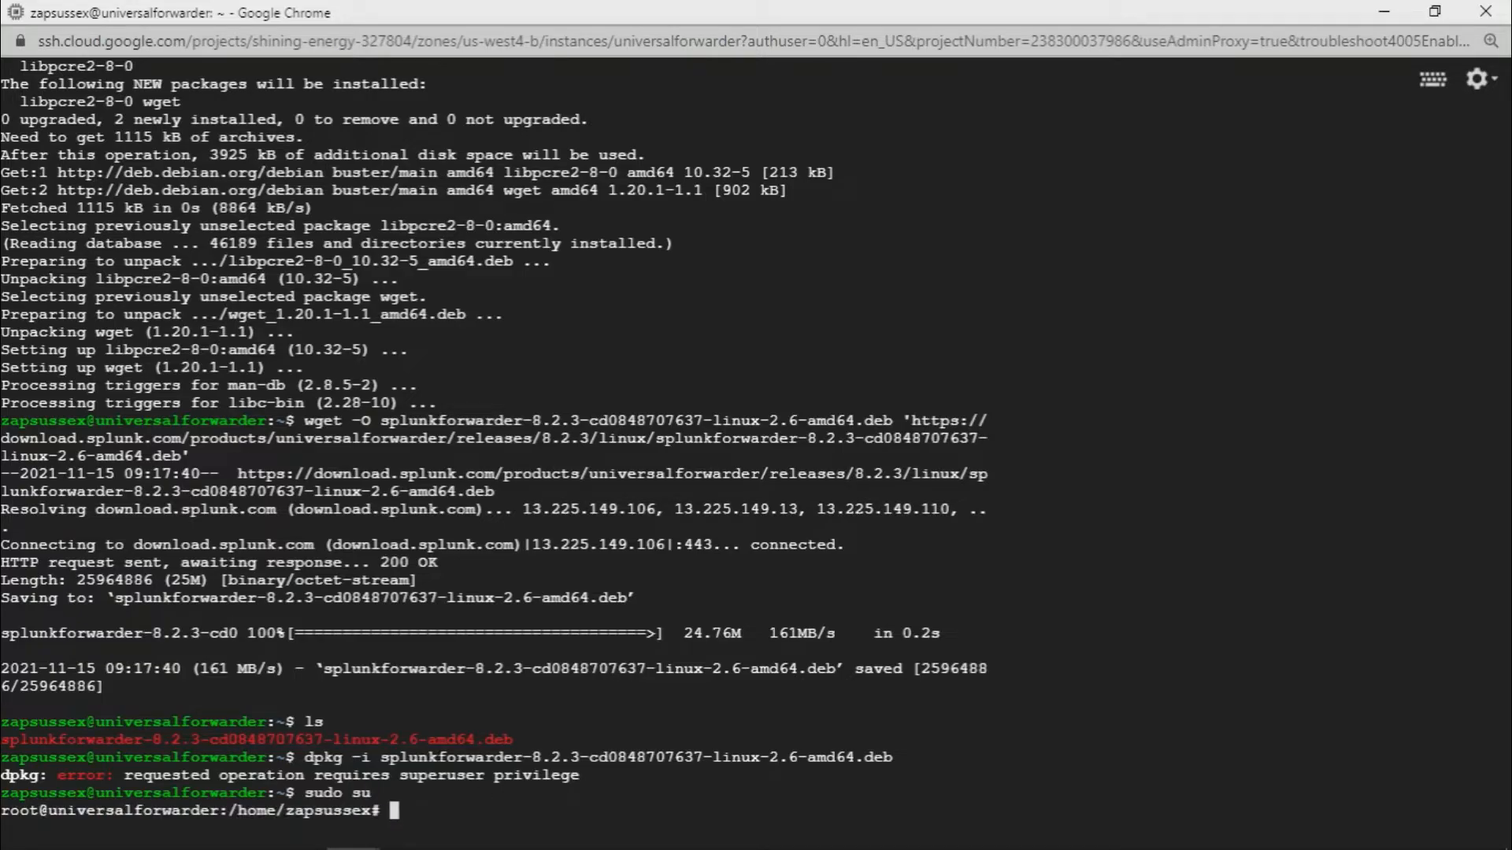
{"action": "left_click_drag", "start_coordinate": [304, 757], "coordinate": [569, 757]}
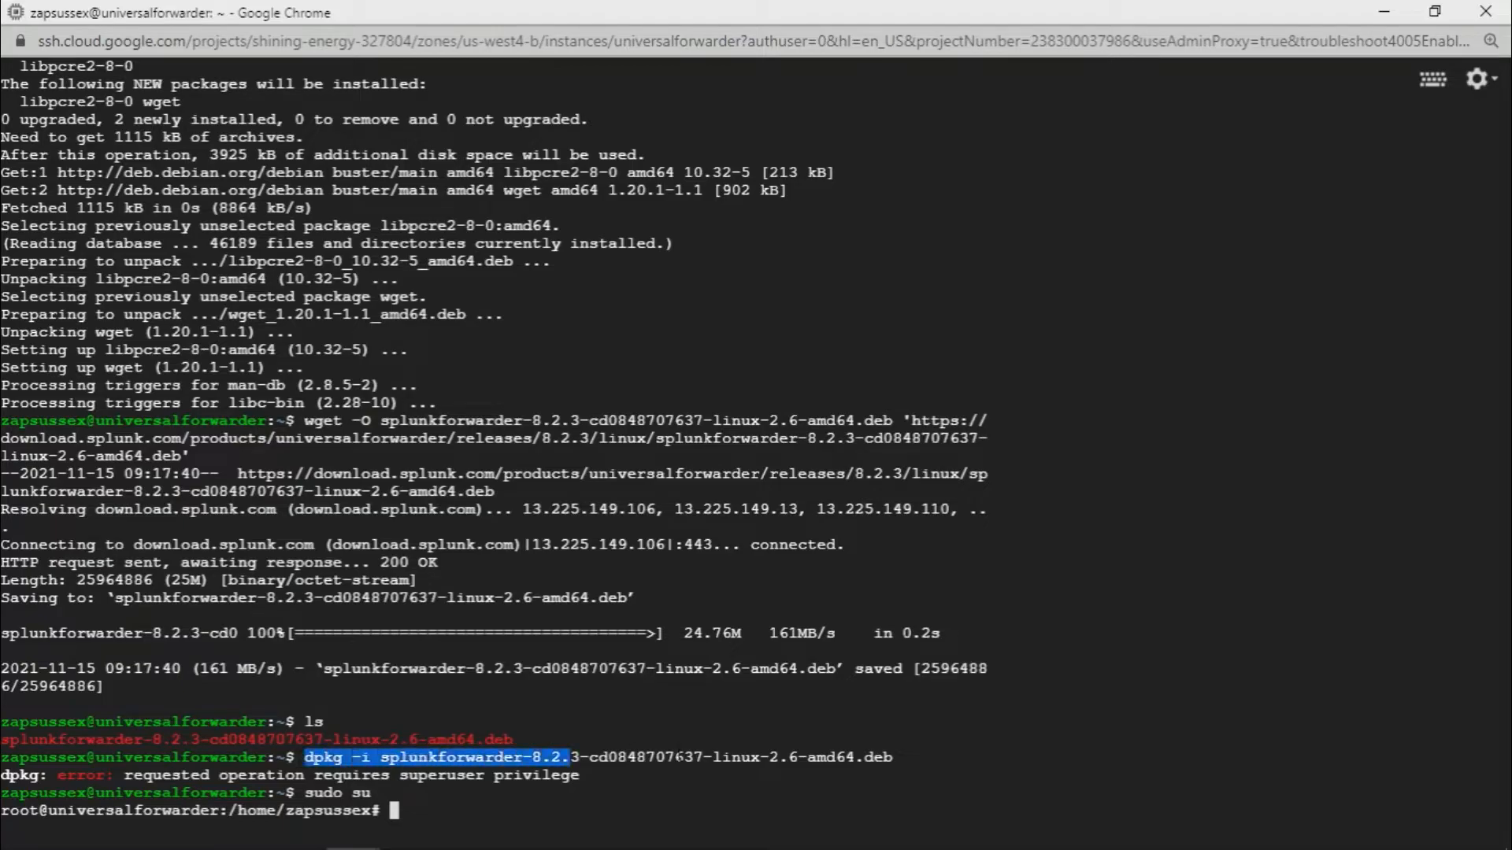
{"action": "left_click_drag", "start_coordinate": [567, 757], "coordinate": [892, 757]}
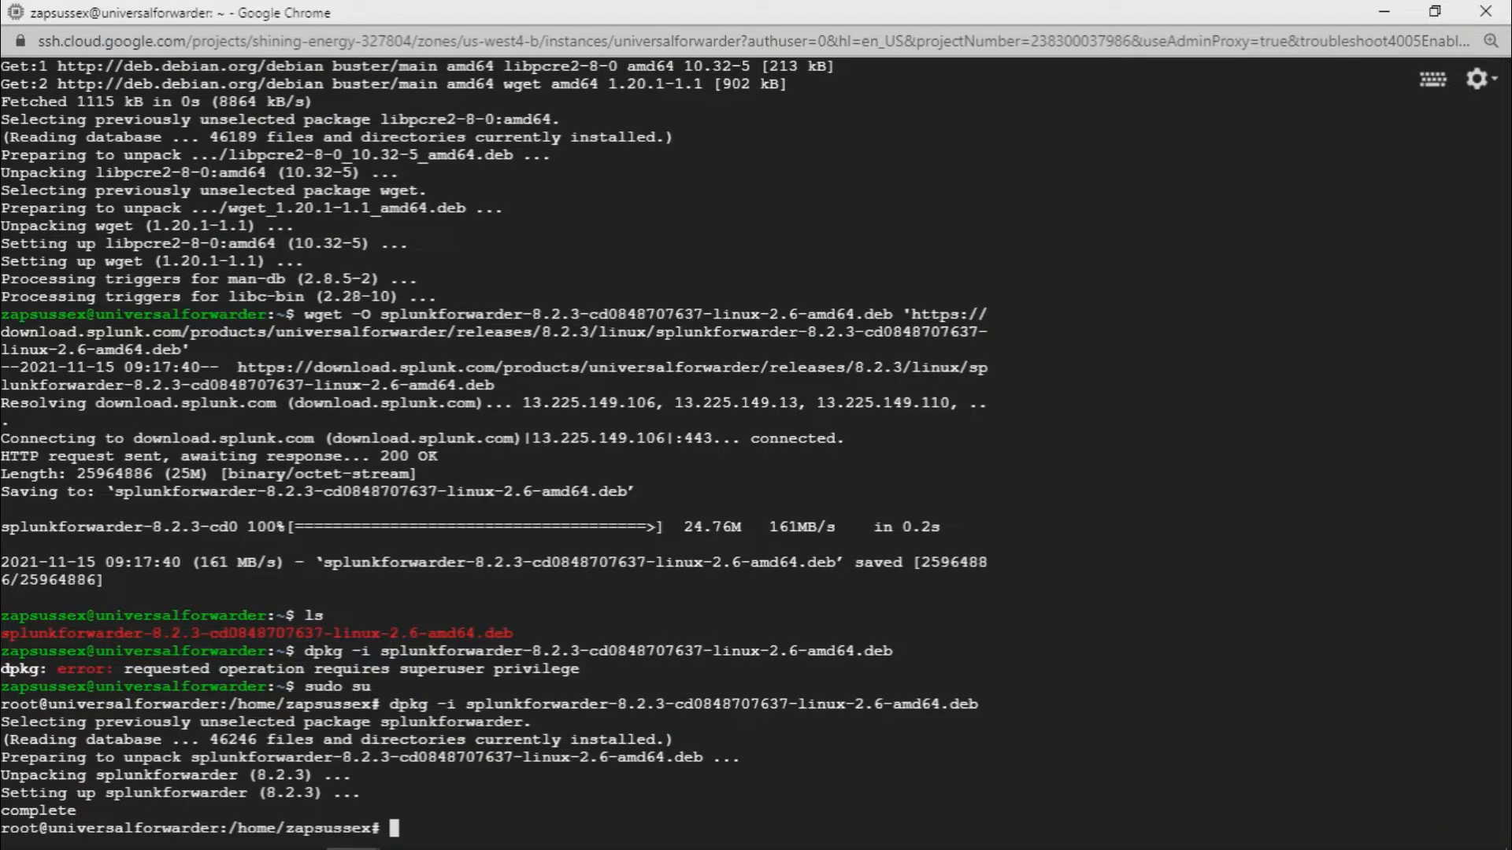
Change to /opt/splunkforwarder/, list its contents, and enter the bin directory
{"action": "type", "text": "cd /"}
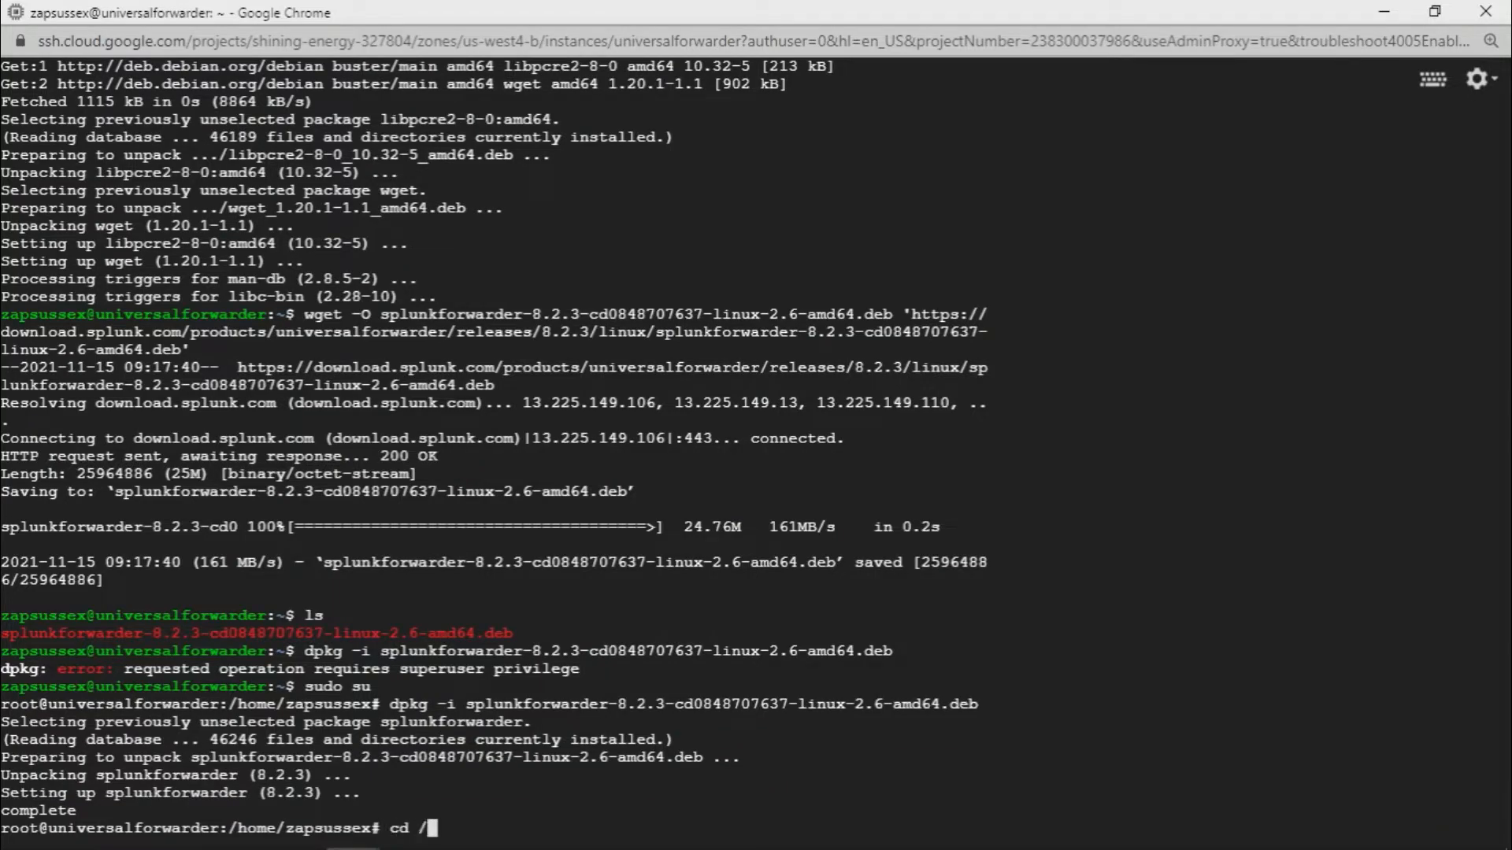
{"action": "type", "text": "opt/s"}
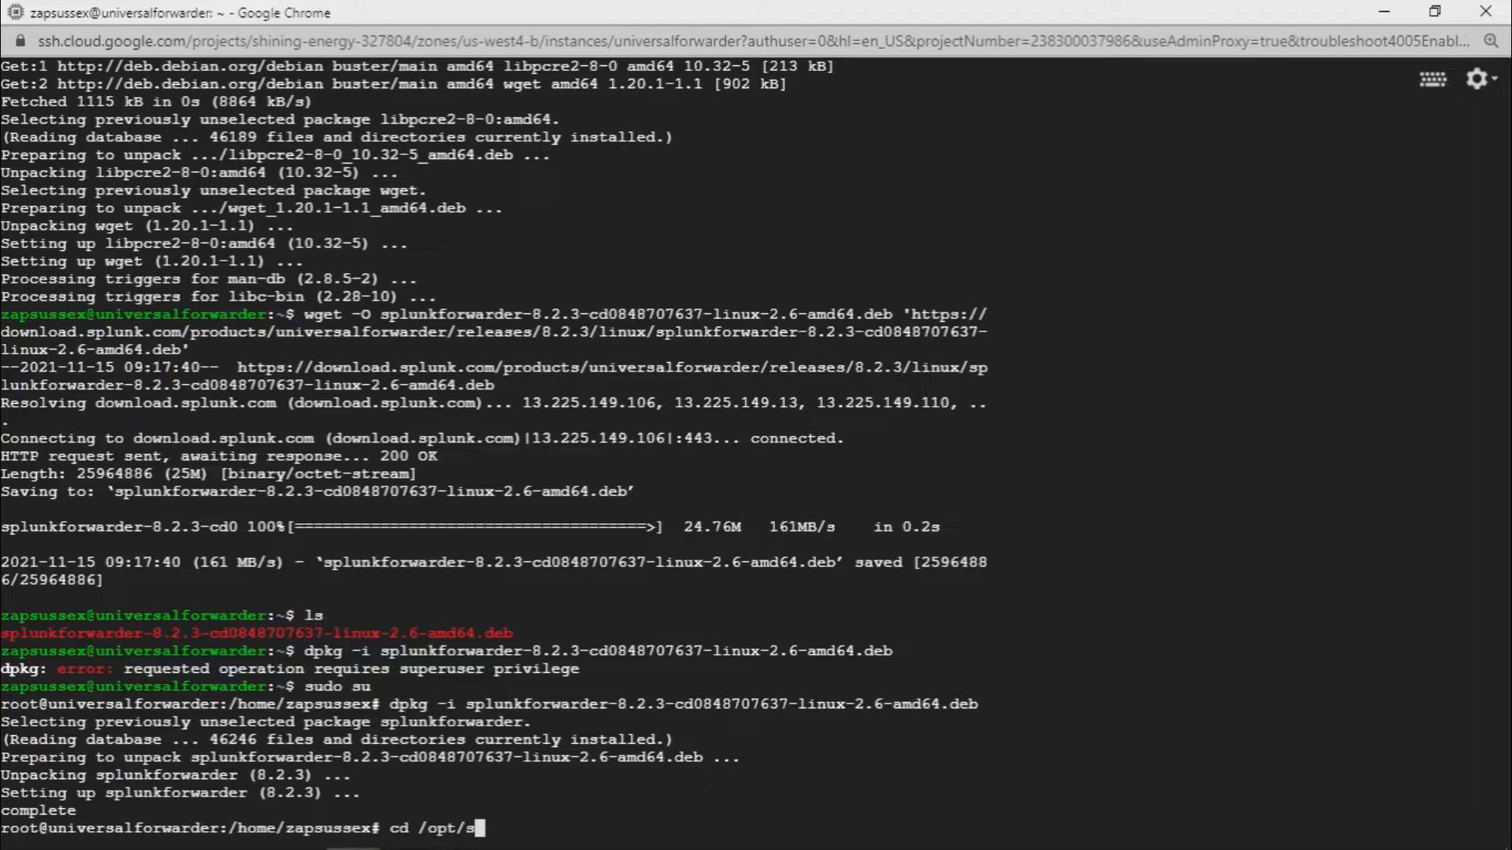
{"action": "type", "text": "plunkforwarder/"}
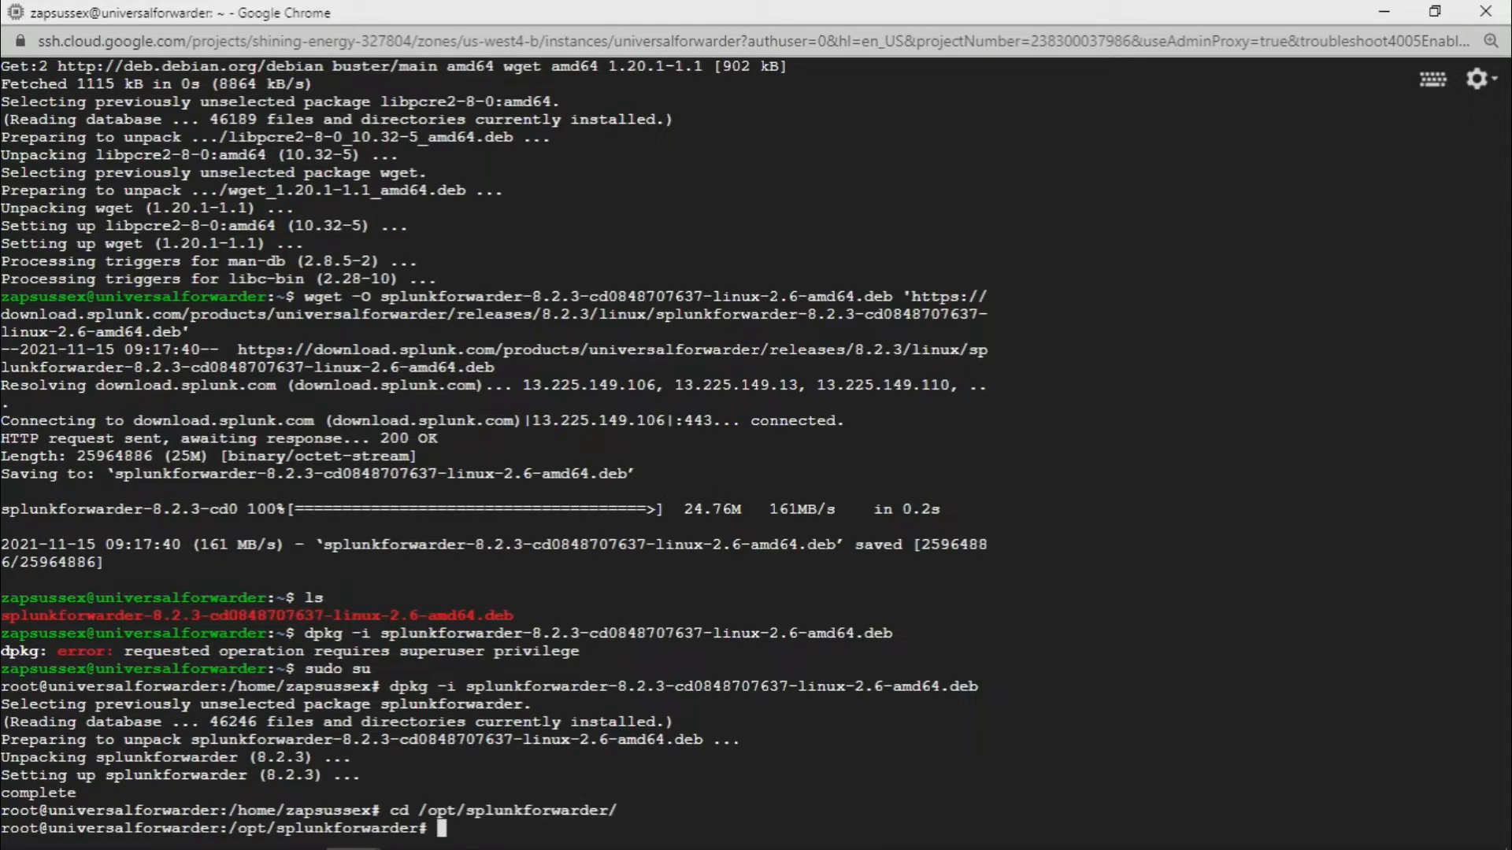
{"action": "type", "text": "ls"}
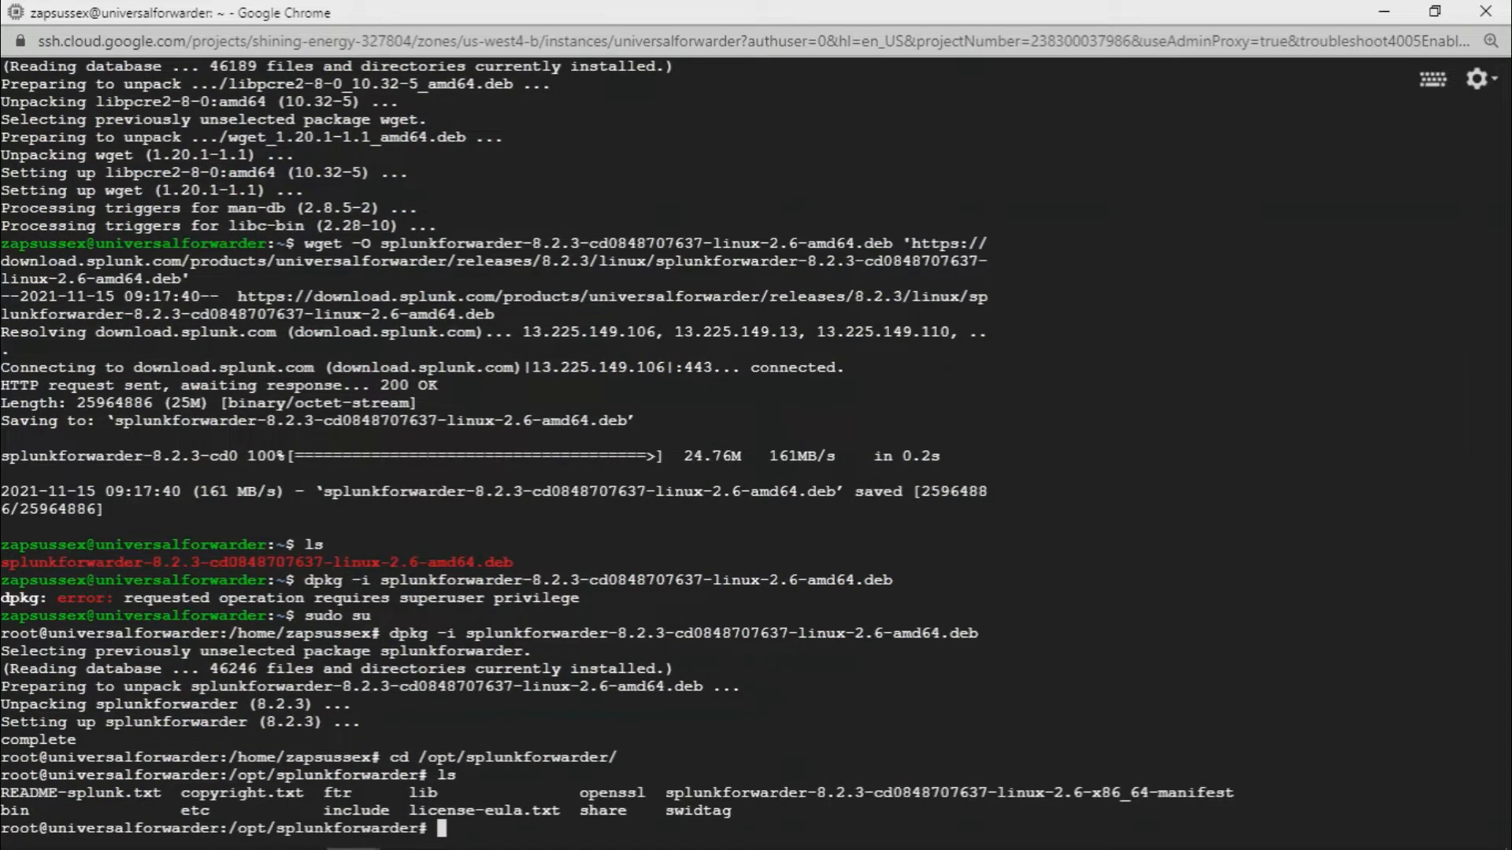
{"action": "type", "text": "cd bin"}
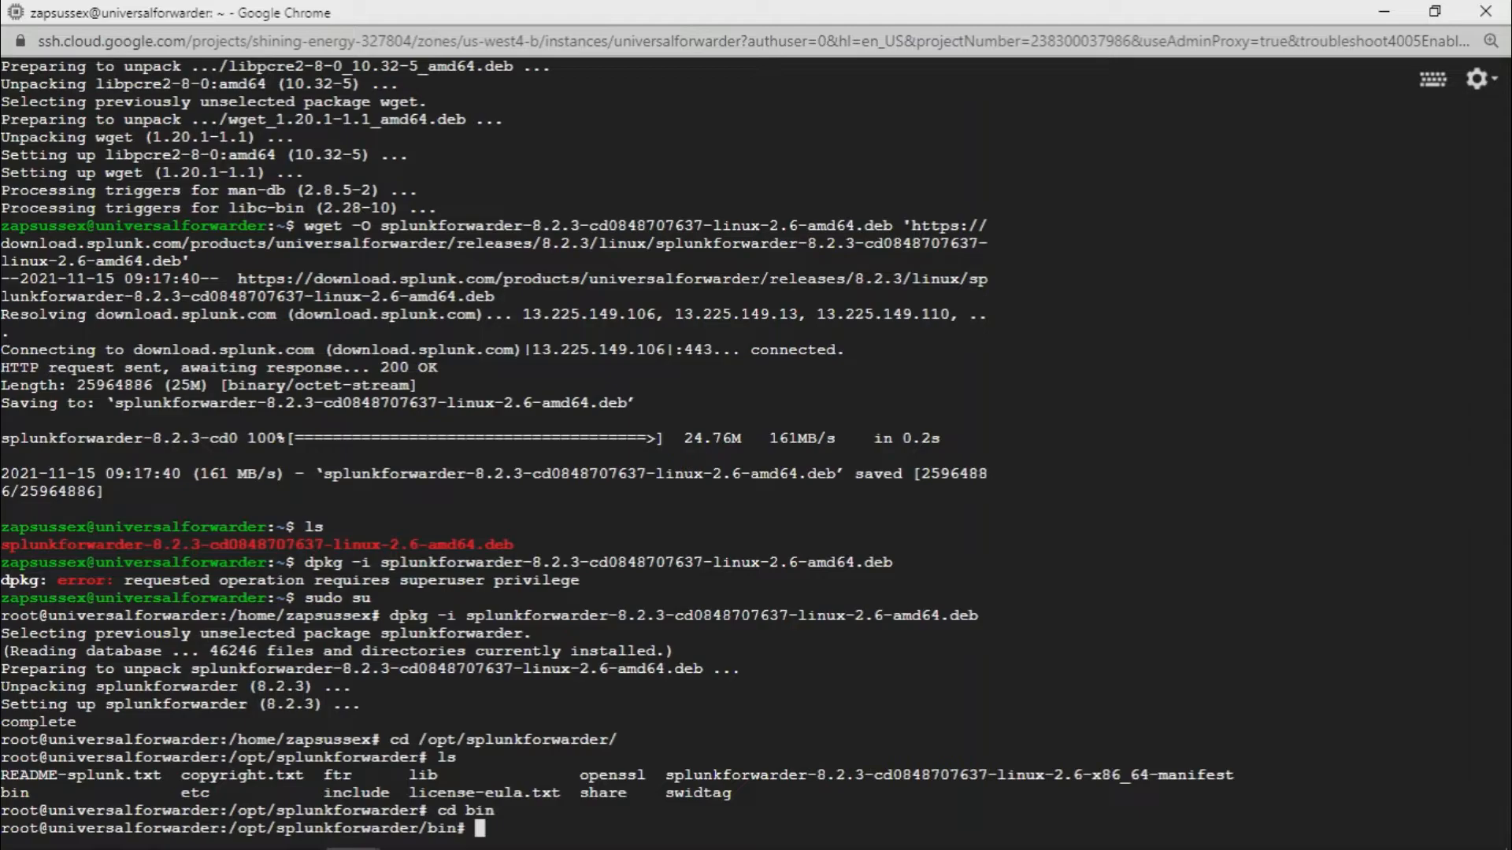
{"action": "type", "text": "./sudo st"}
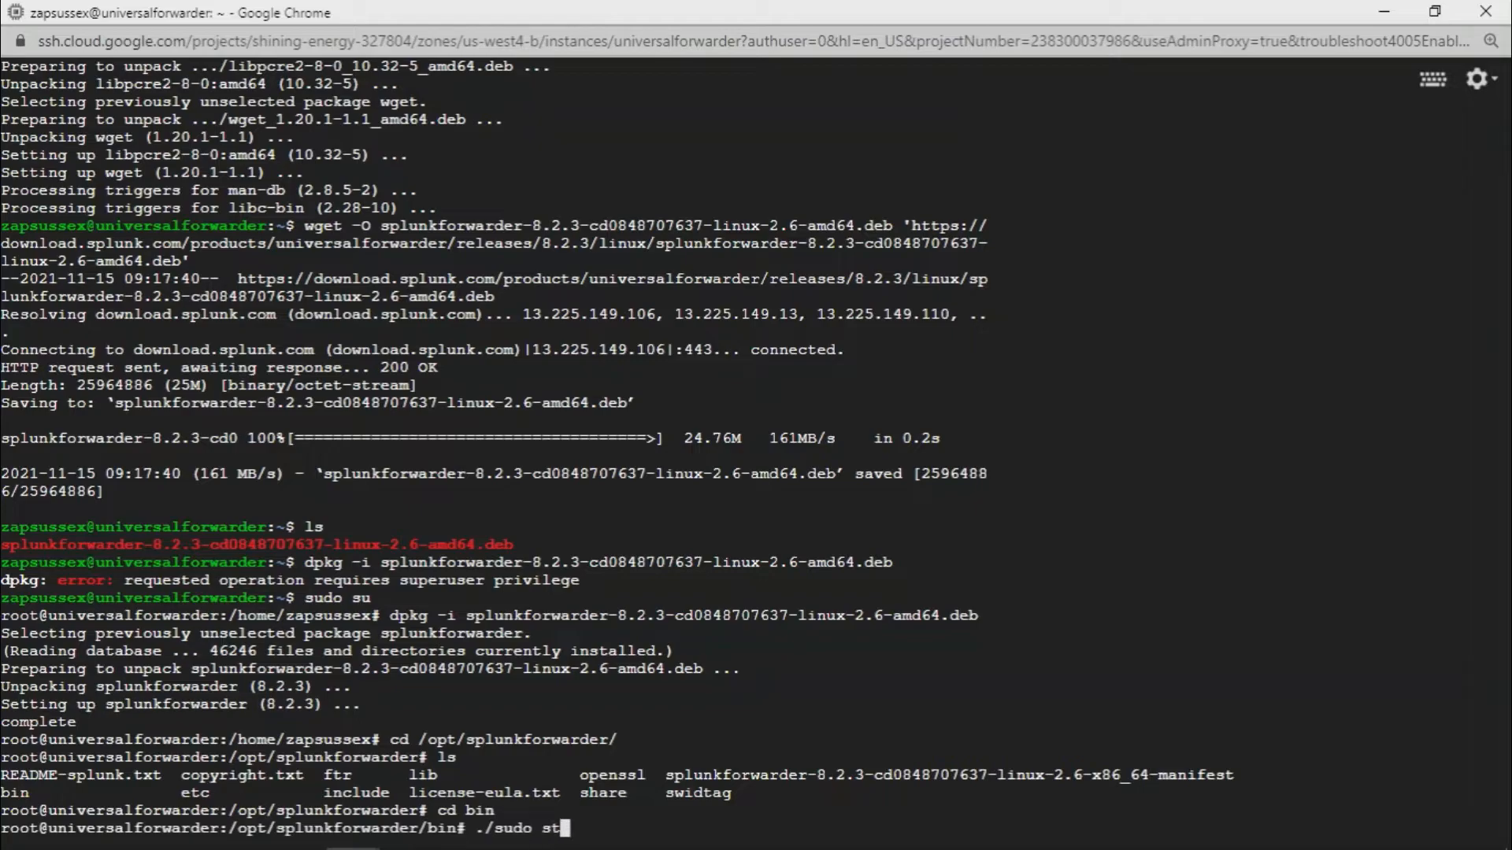
Correct the mistyped './sudo start' to './splunk start' and run it
{"action": "key", "text": "Return"}
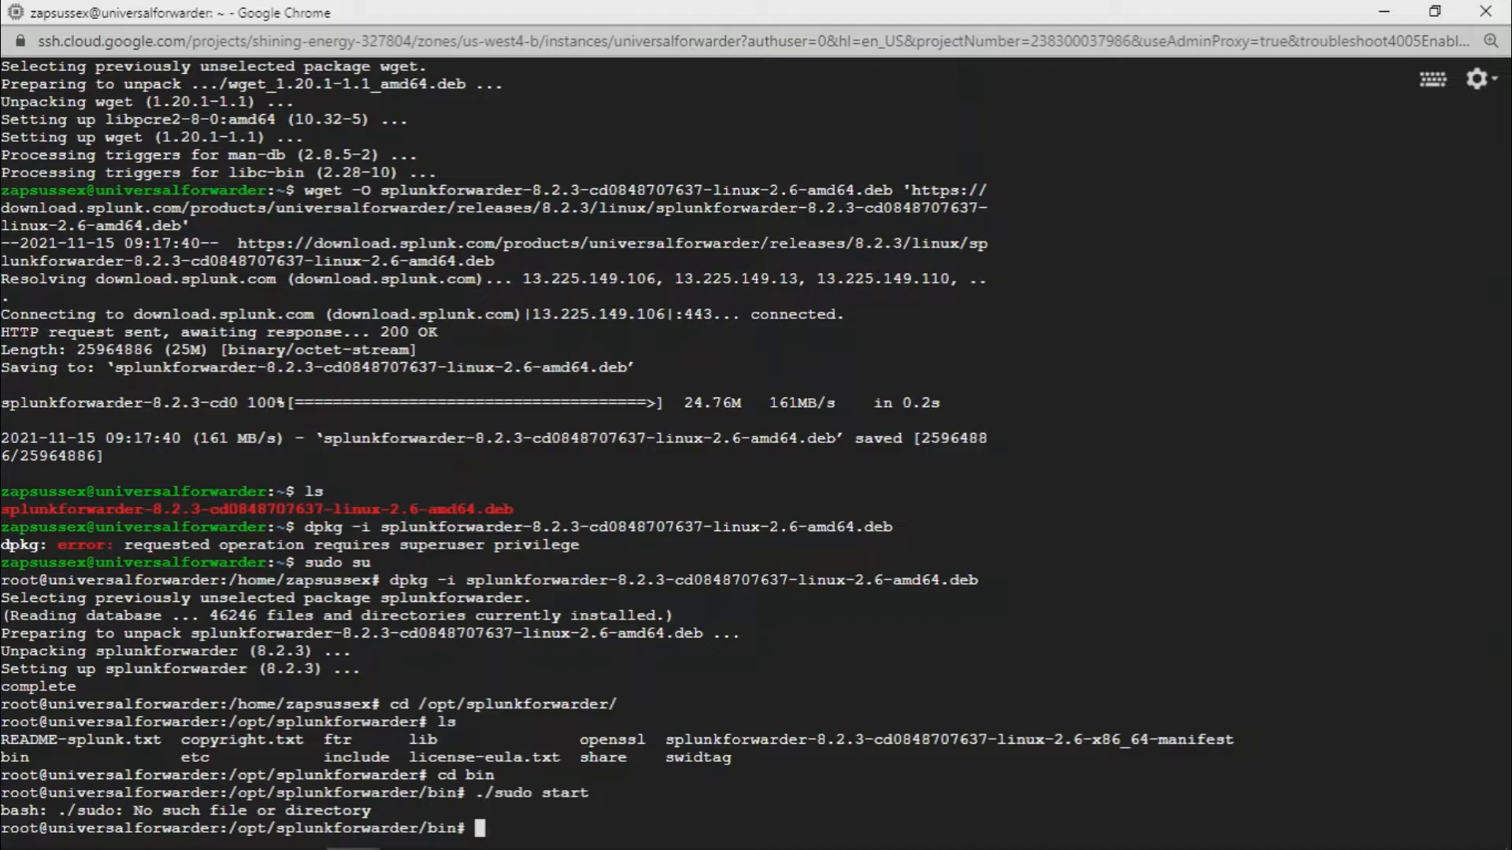
{"action": "type", "text": "./sudo start"}
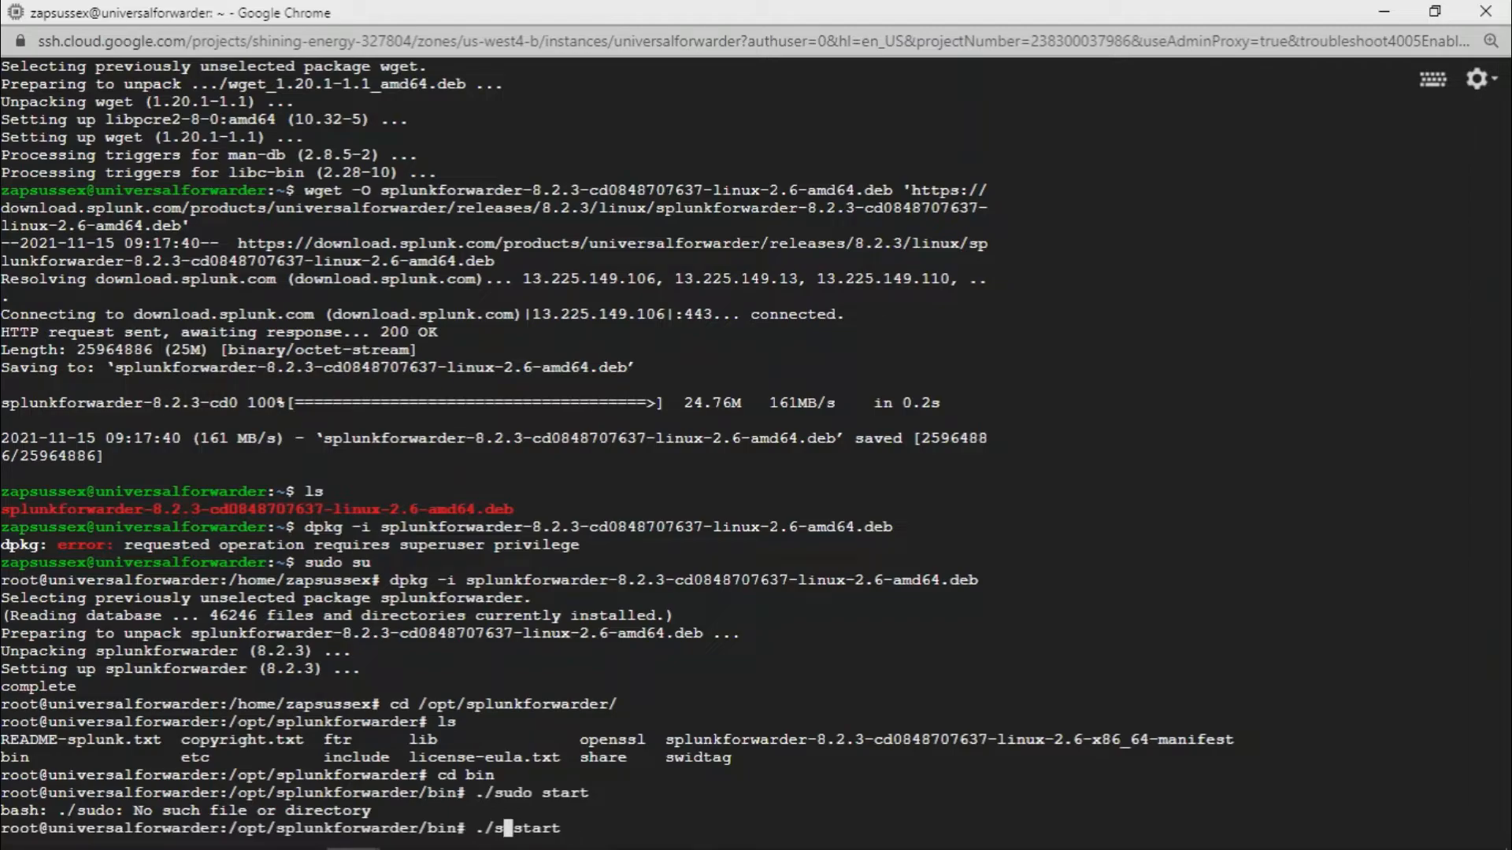
{"action": "type", "text": "plunk"}
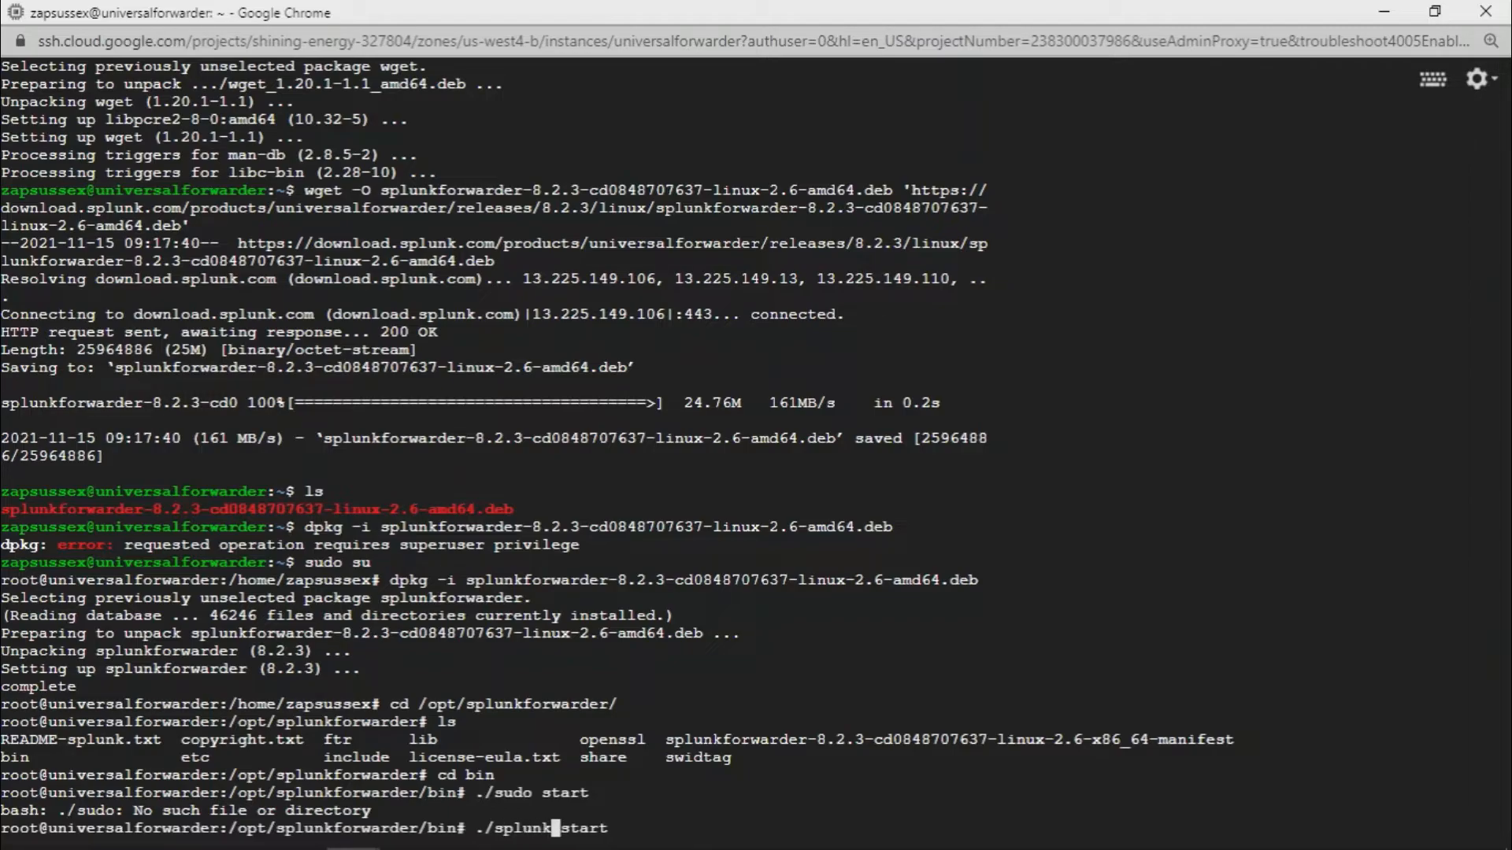
{"action": "key", "text": "Return"}
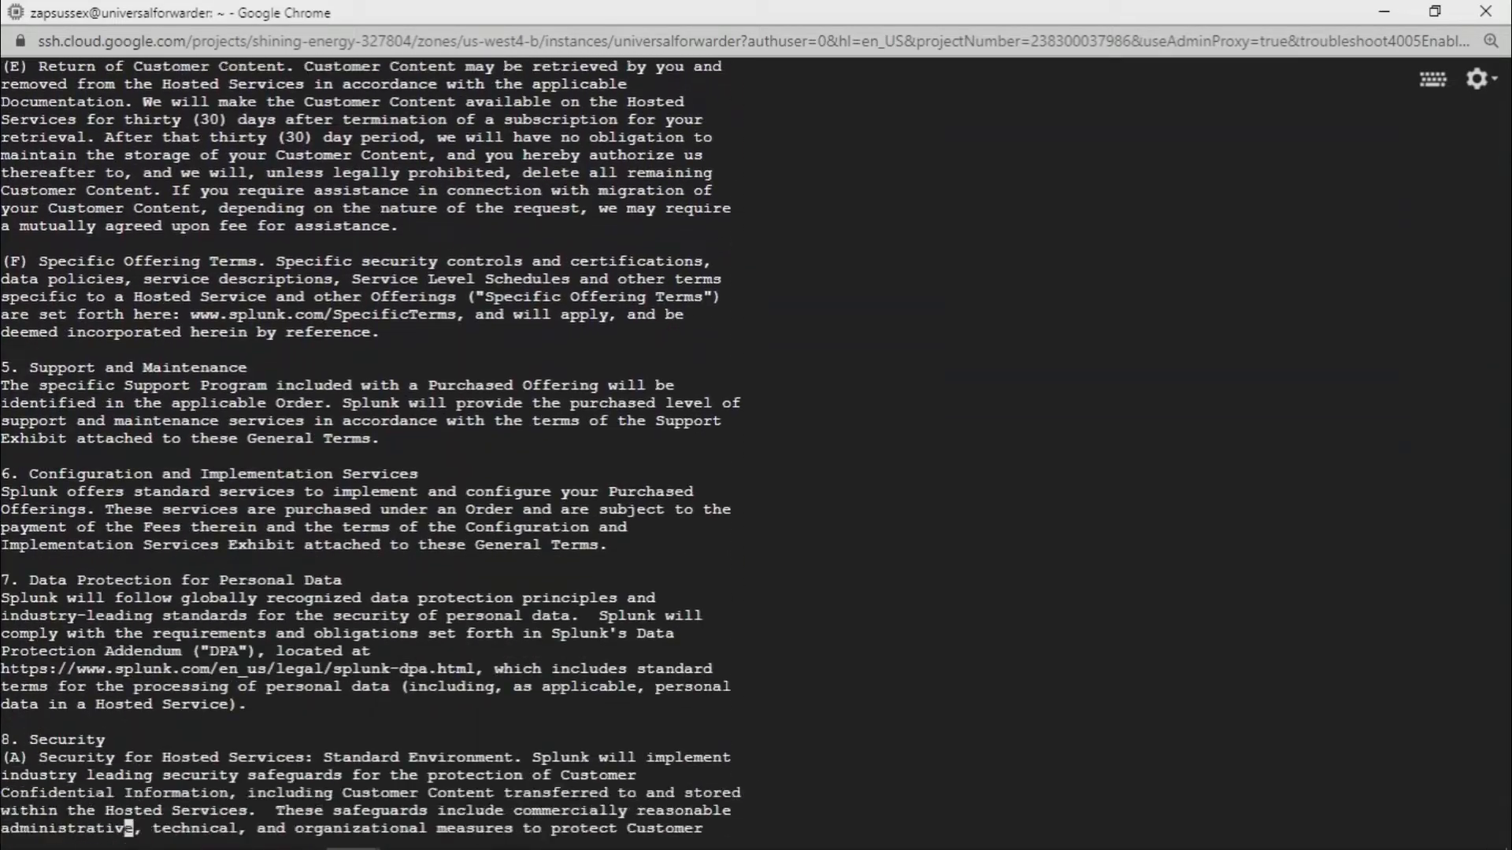
Page through the Splunk license text with Space until the y/n prompt appears
{"action": "scroll", "scroll_direction": "down", "scroll_amount": 3}
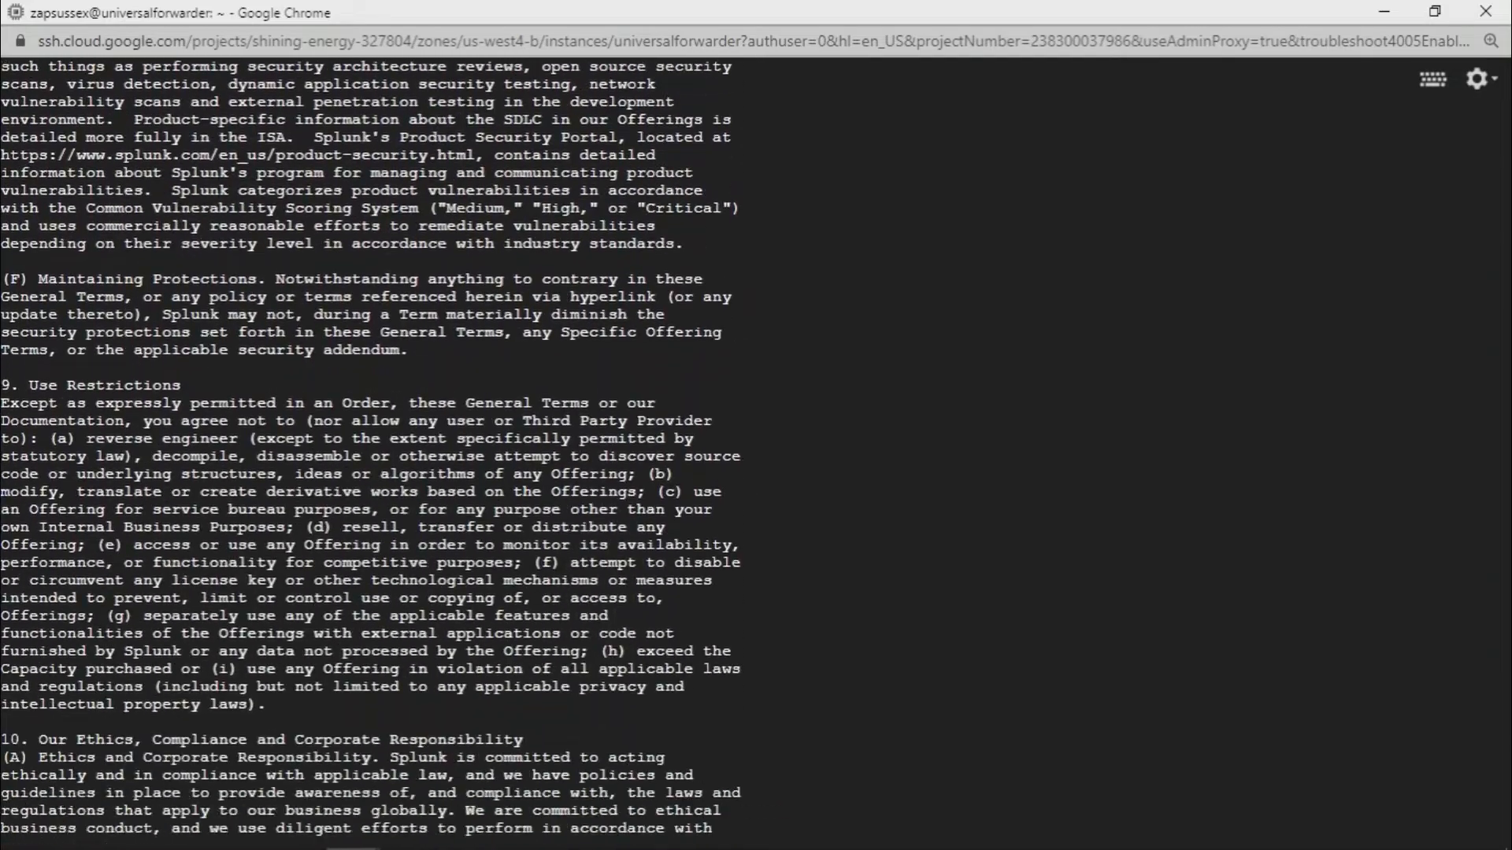
{"action": "scroll", "scroll_direction": "down", "scroll_amount": 3}
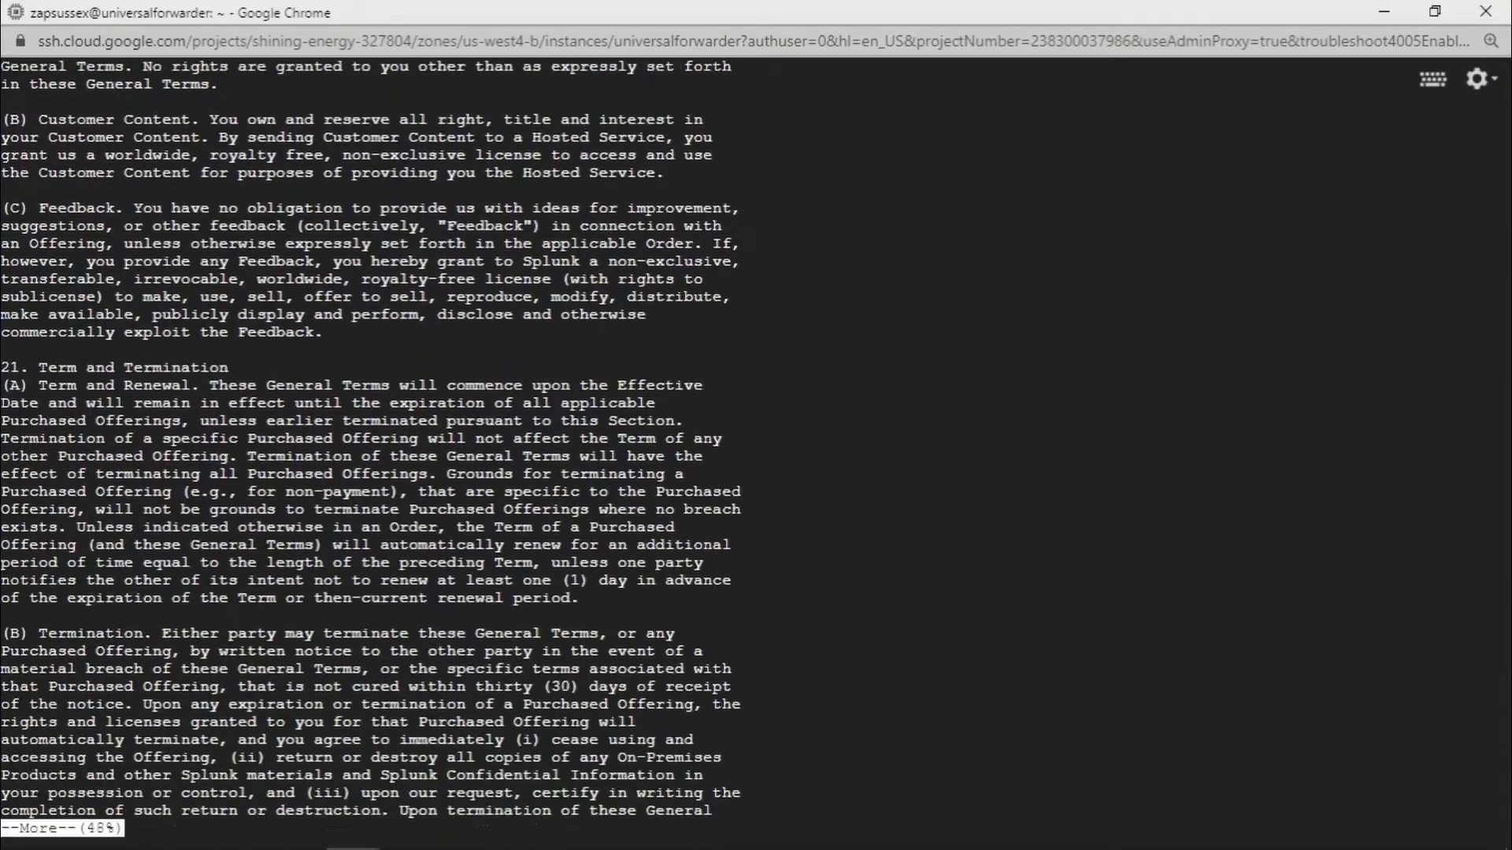
{"action": "key", "text": "space"}
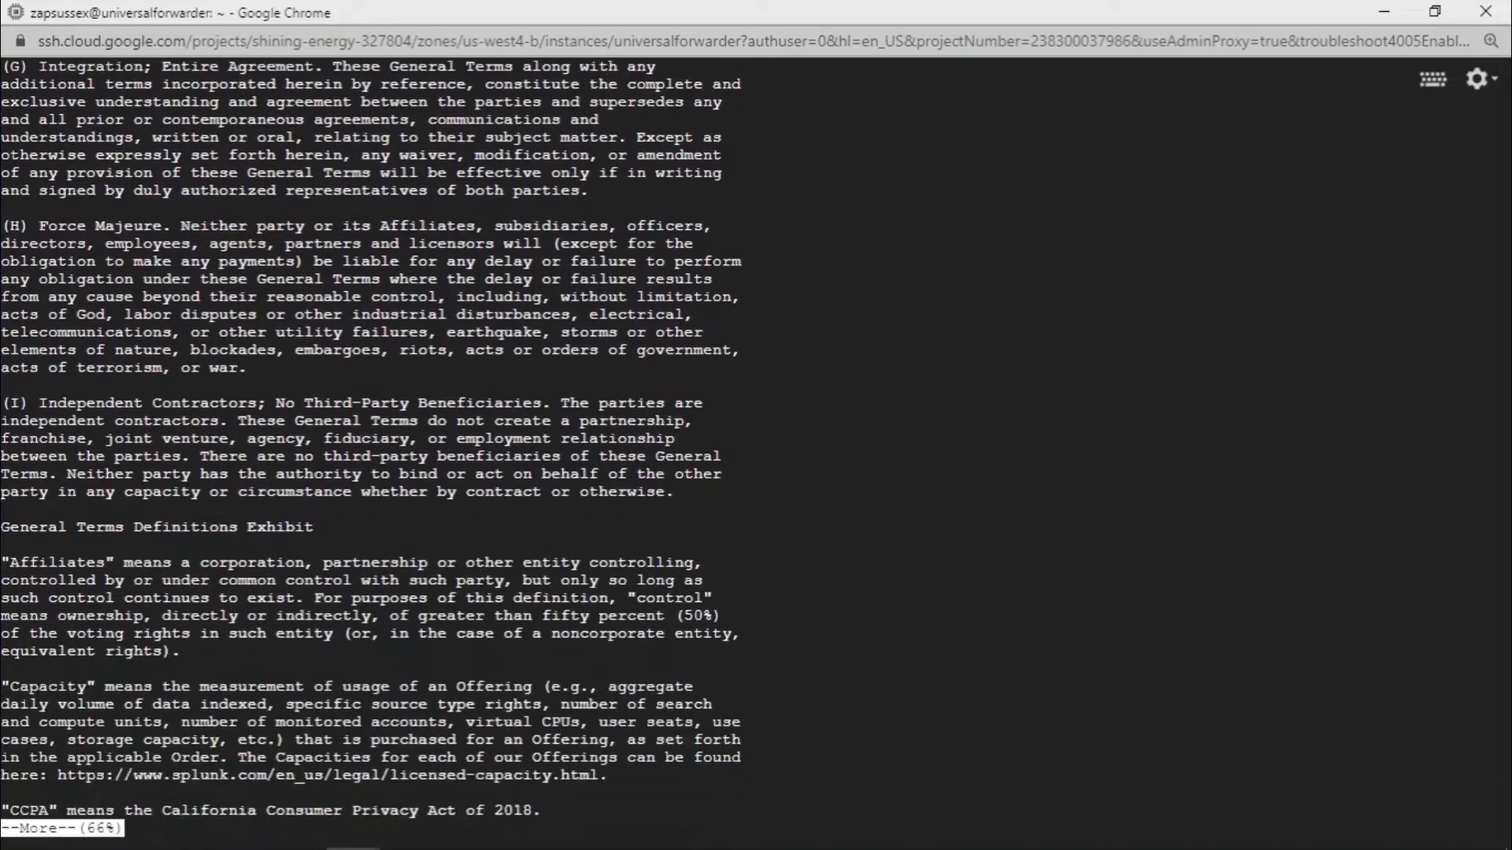
{"action": "key", "text": "space"}
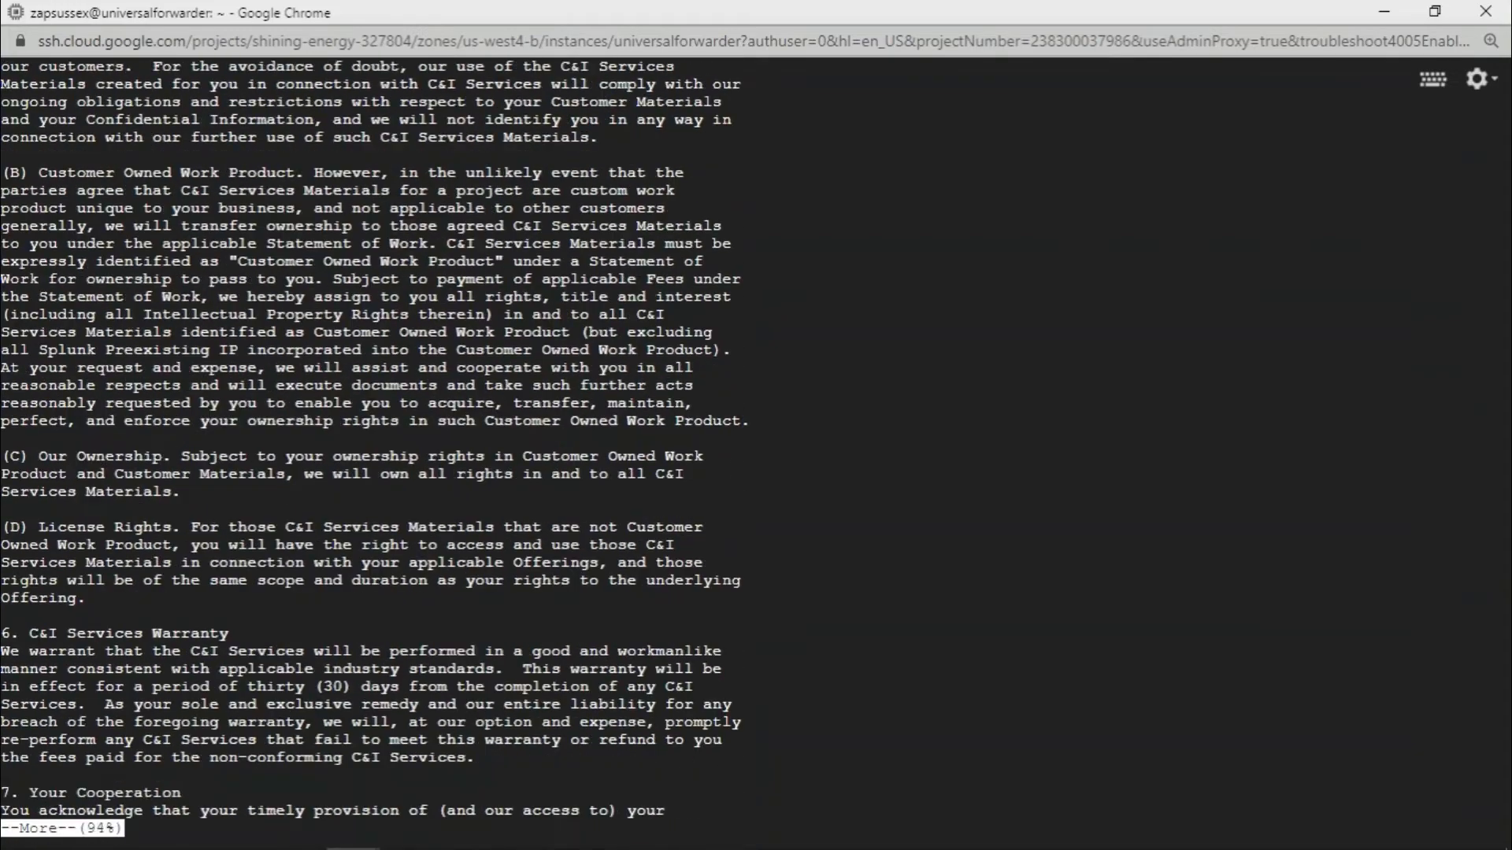
{"action": "key", "text": "space"}
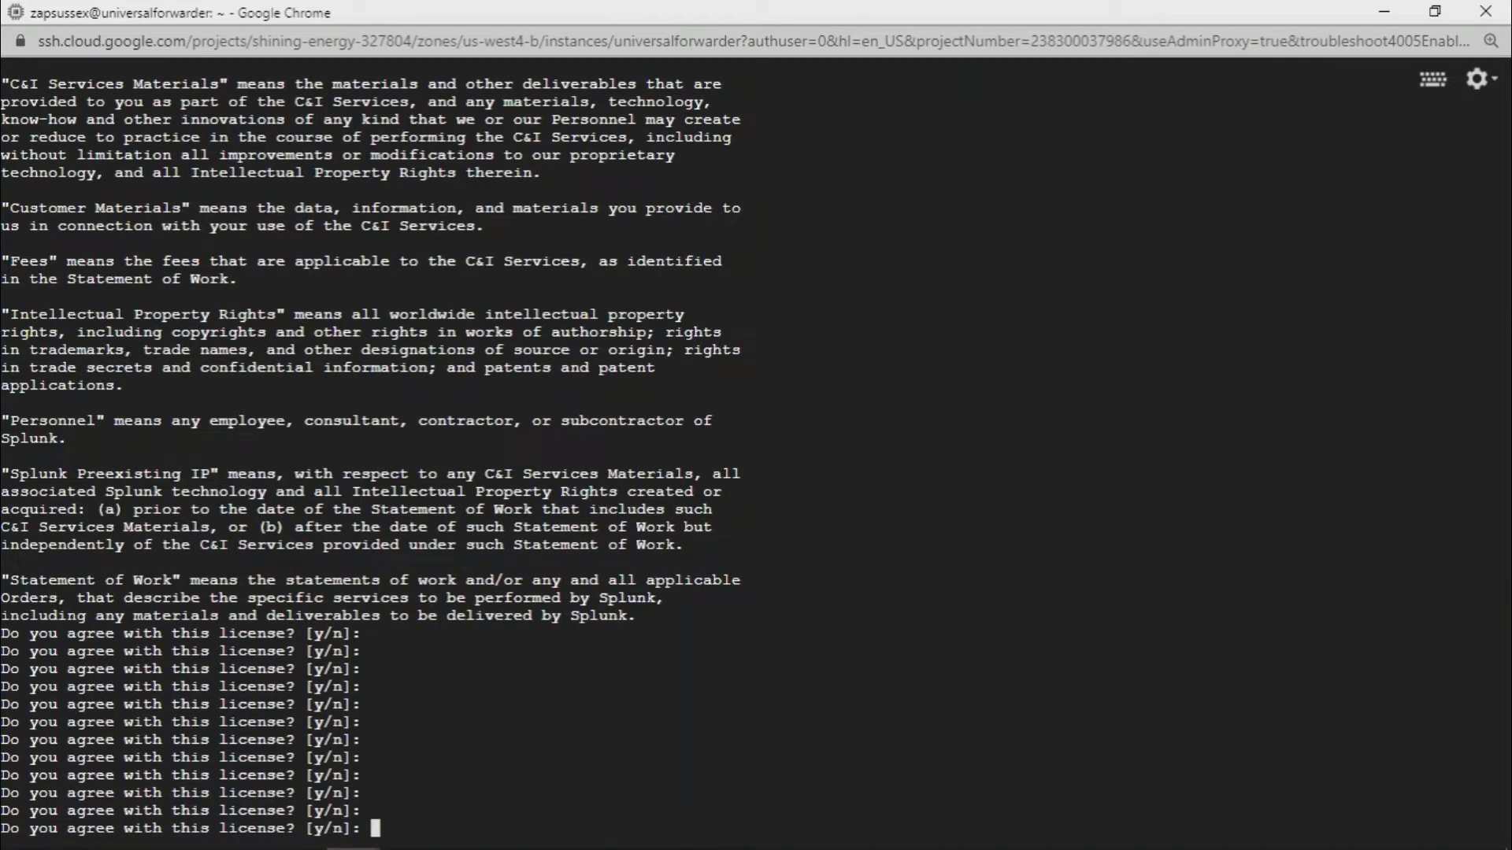
Accept the license with y and create user 'admin' with a confirmed password
{"action": "type", "text": "y"}
{"action": "type", "text": "a"}
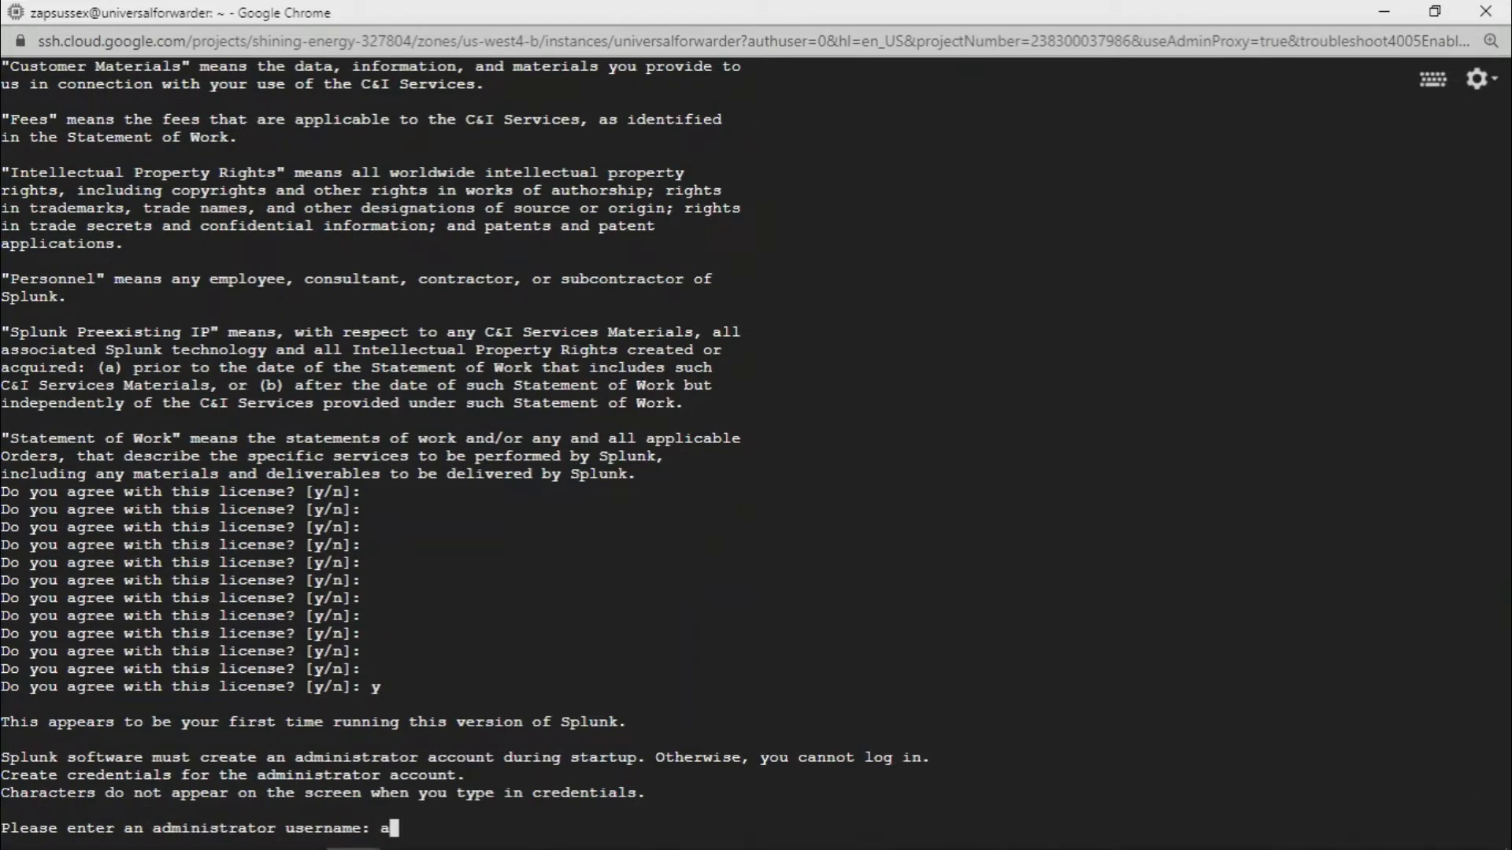
{"action": "type", "text": "dmin"}
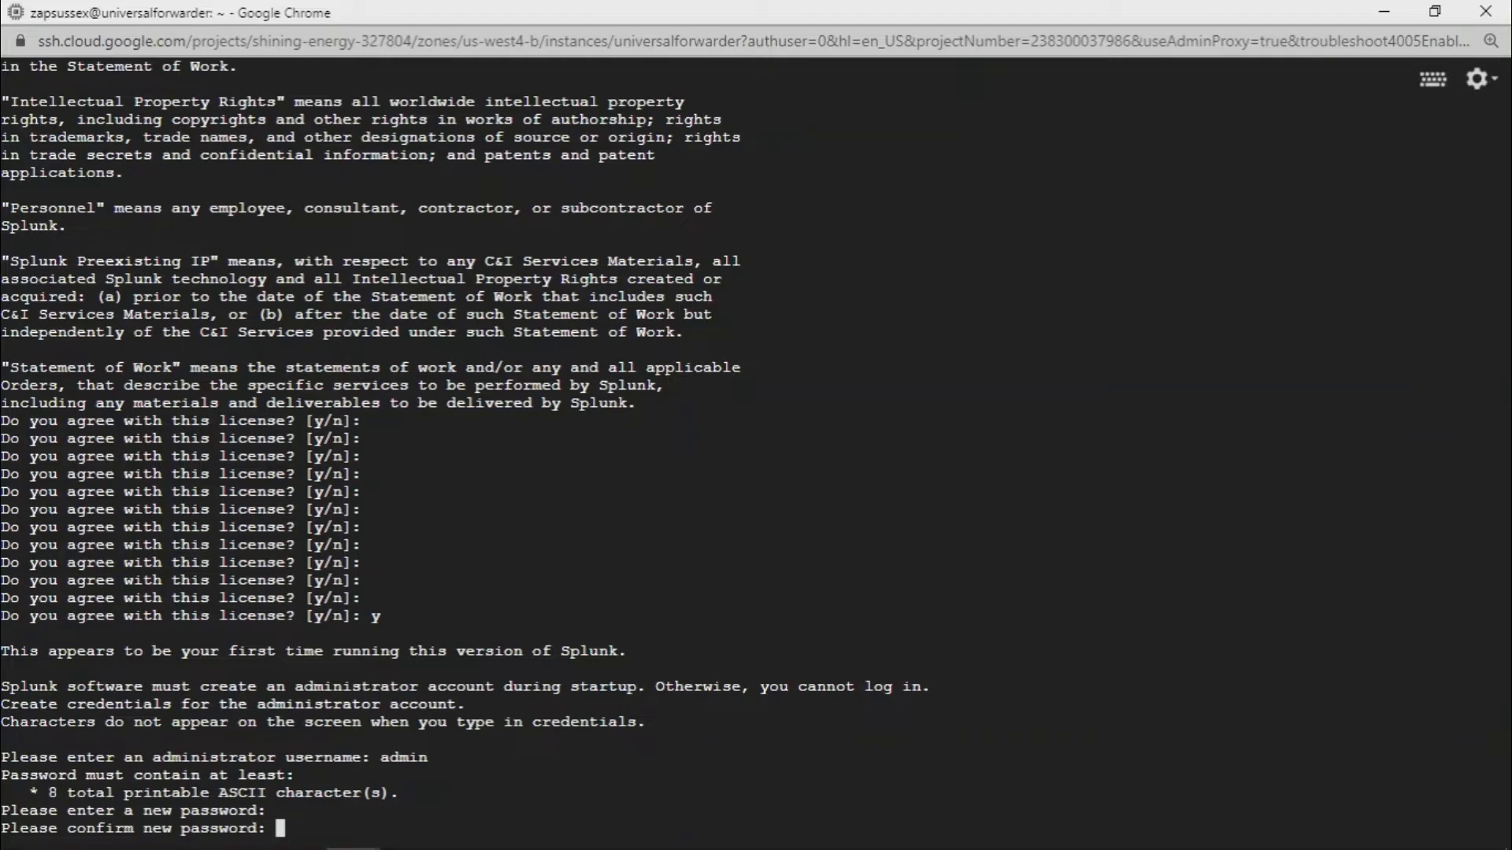
{"action": "key", "text": "Enter"}
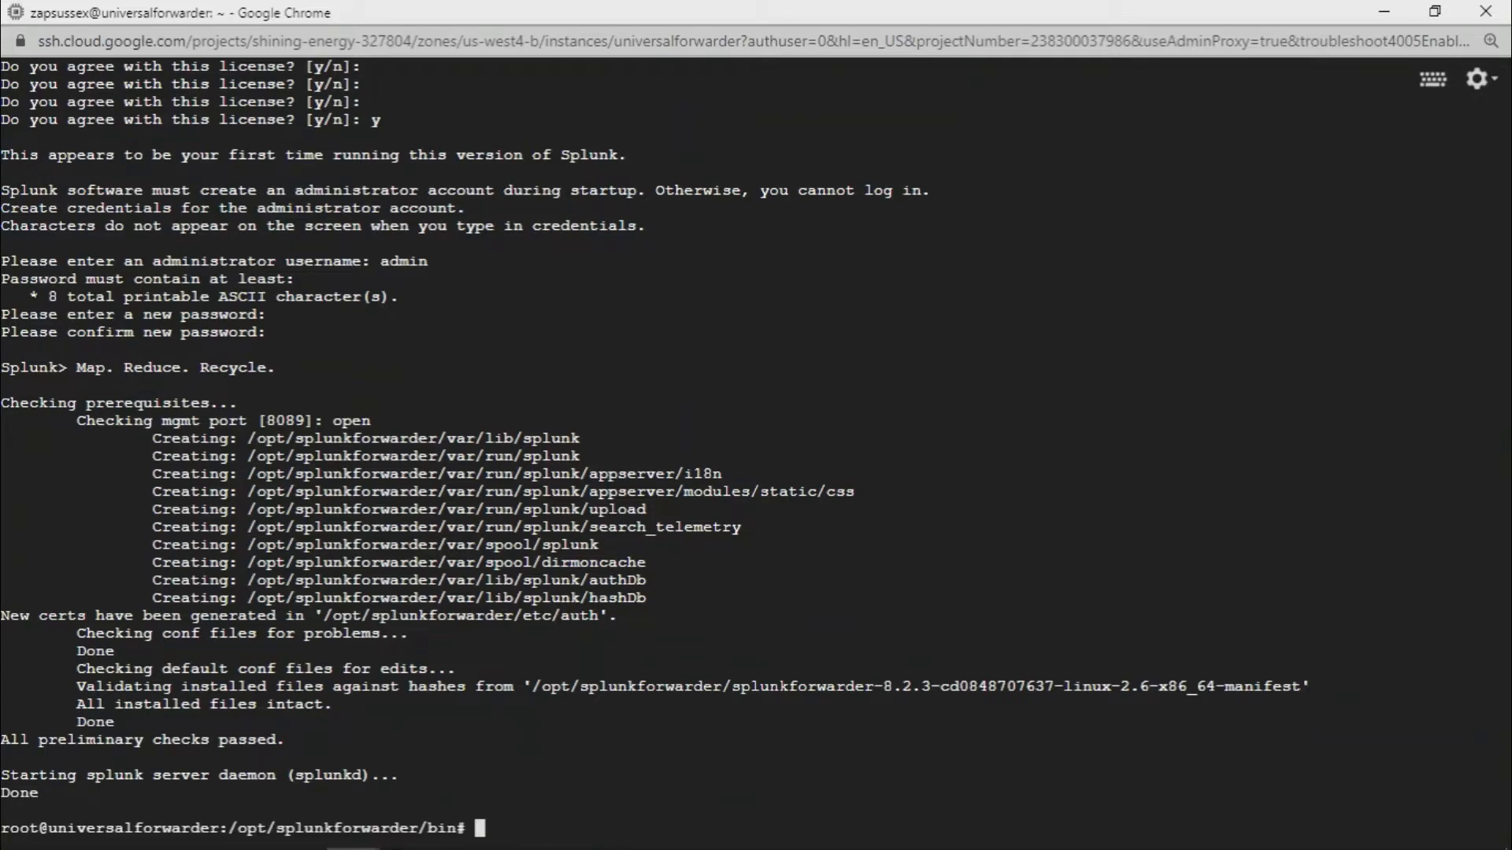
{"action": "mouse_move", "coordinate": [894, 751]}
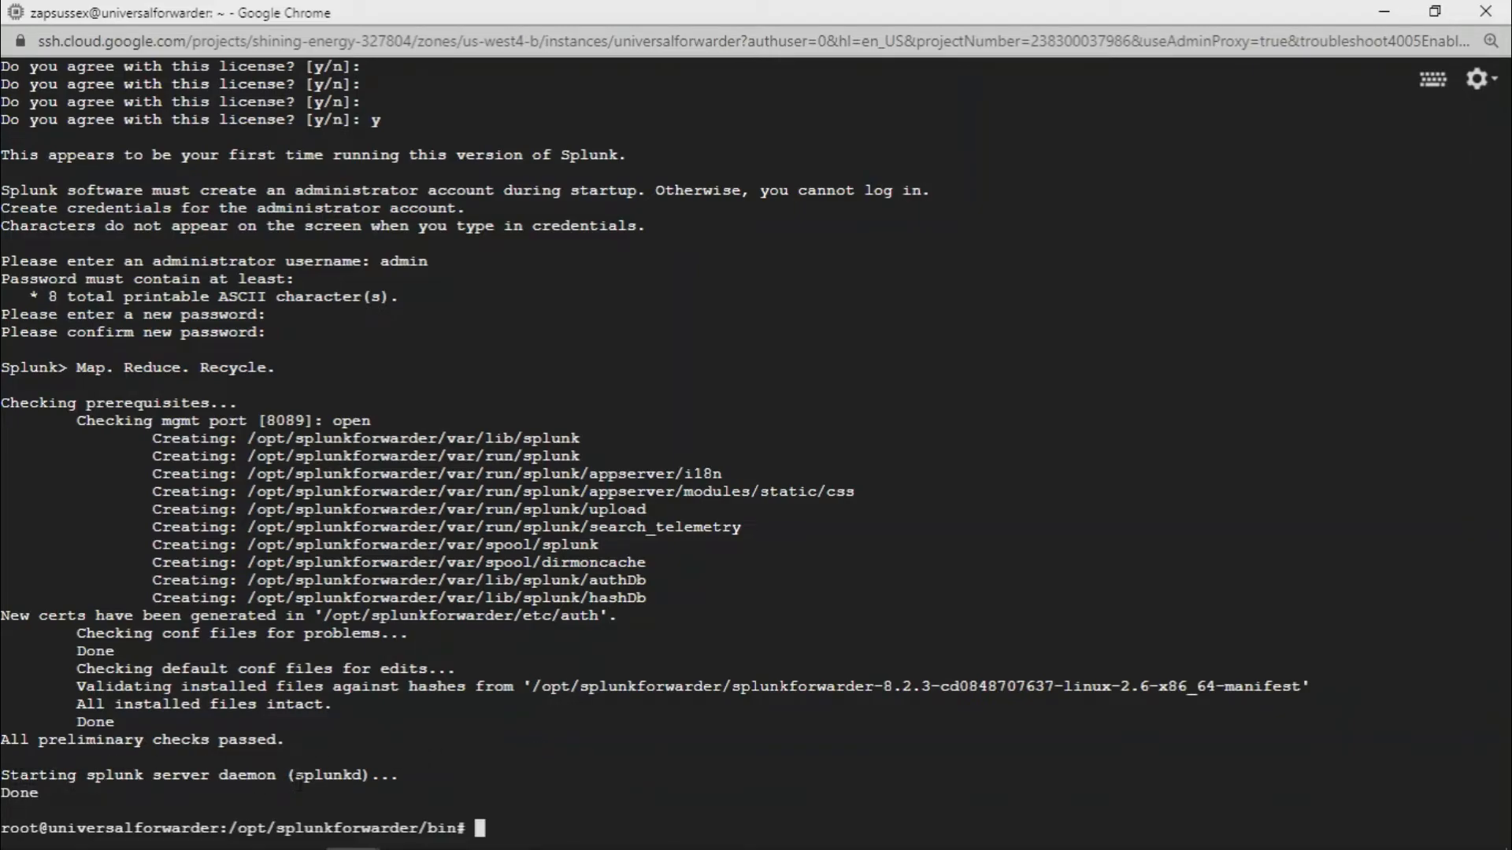
{"action": "mouse_move", "coordinate": [704, 764]}
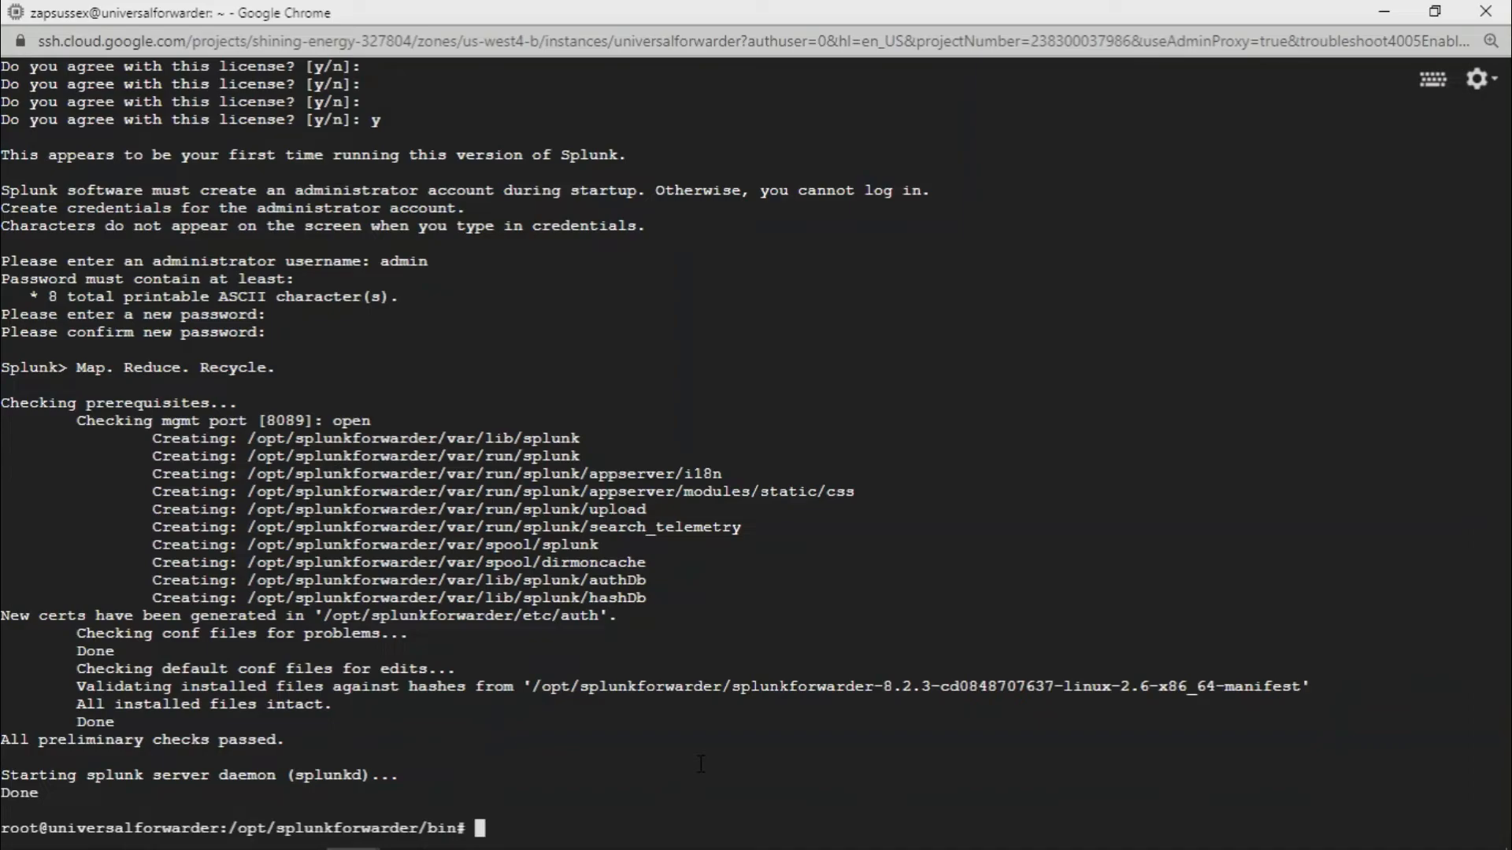
{"action": "mouse_move", "coordinate": [656, 749]}
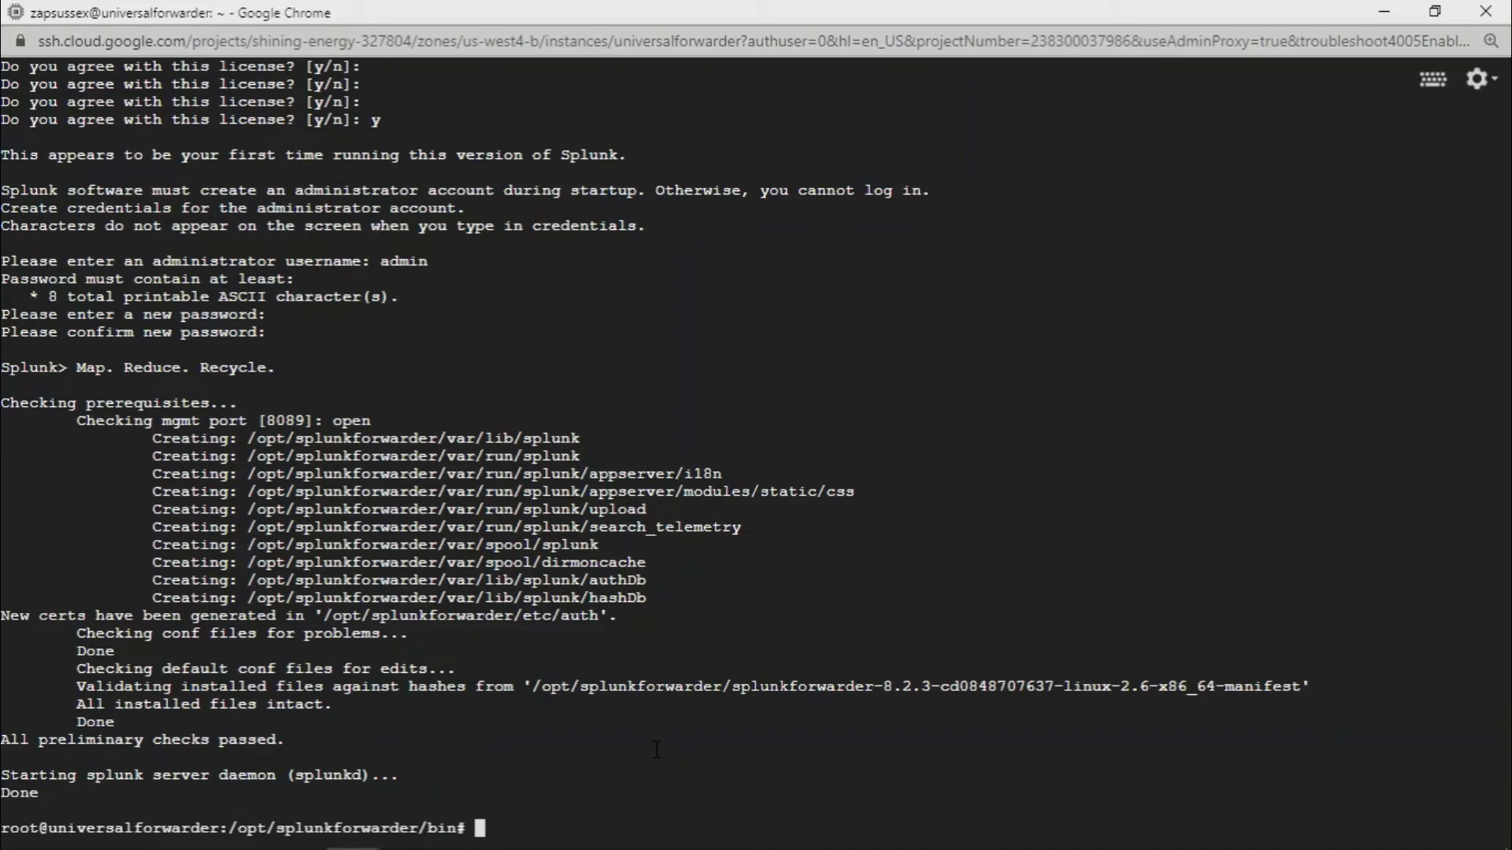
{"action": "mouse_move", "coordinate": [660, 751]}
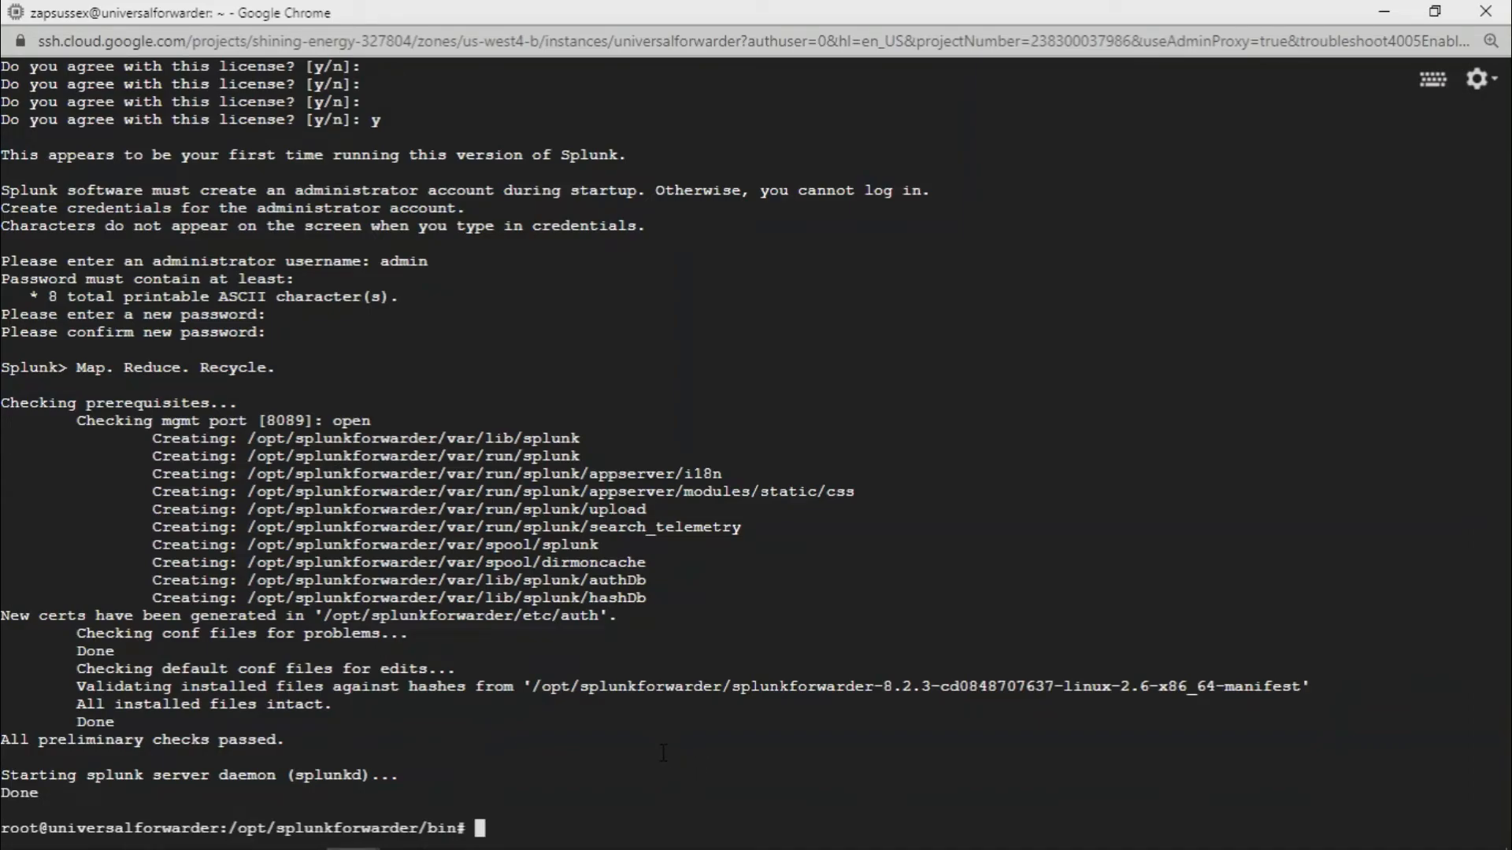